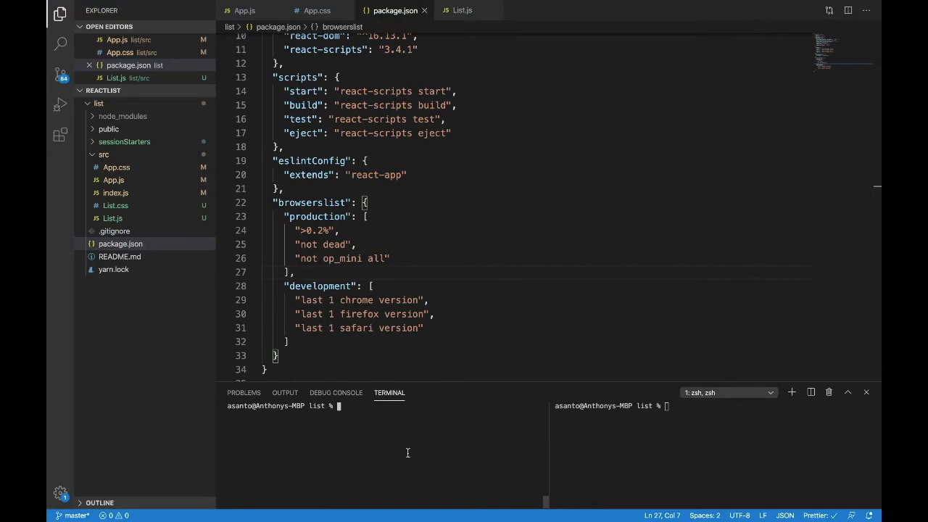
Install watch and node-sass as dev dependencies with yarn add --dev in the terminal
text(yarn add)
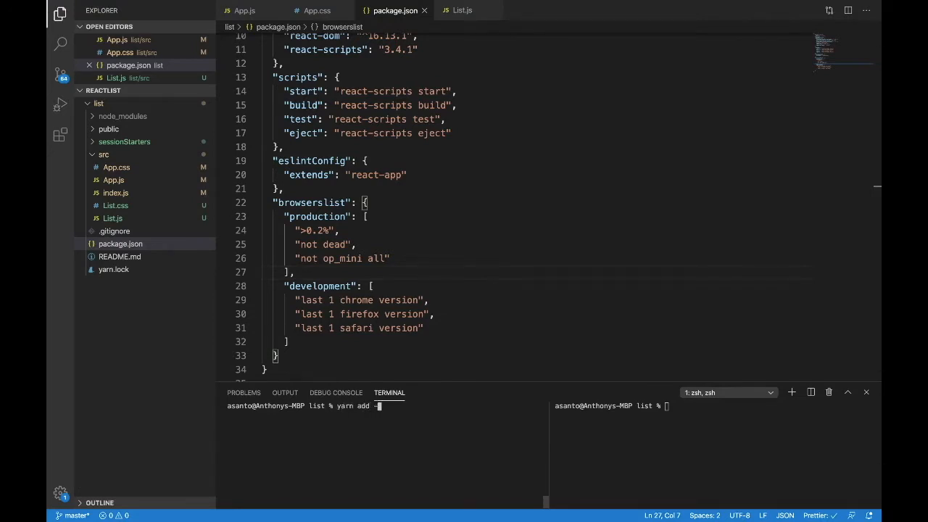
text(-dev wa)
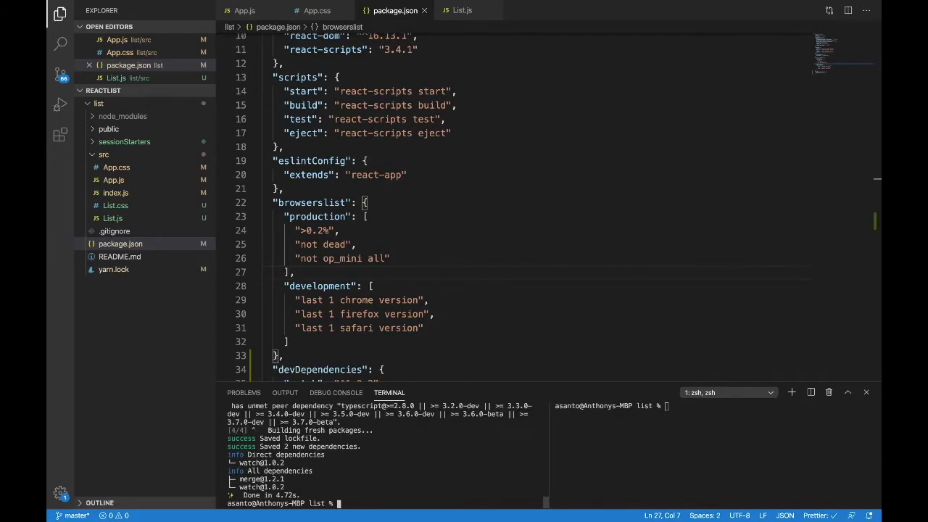
text(yarn add)
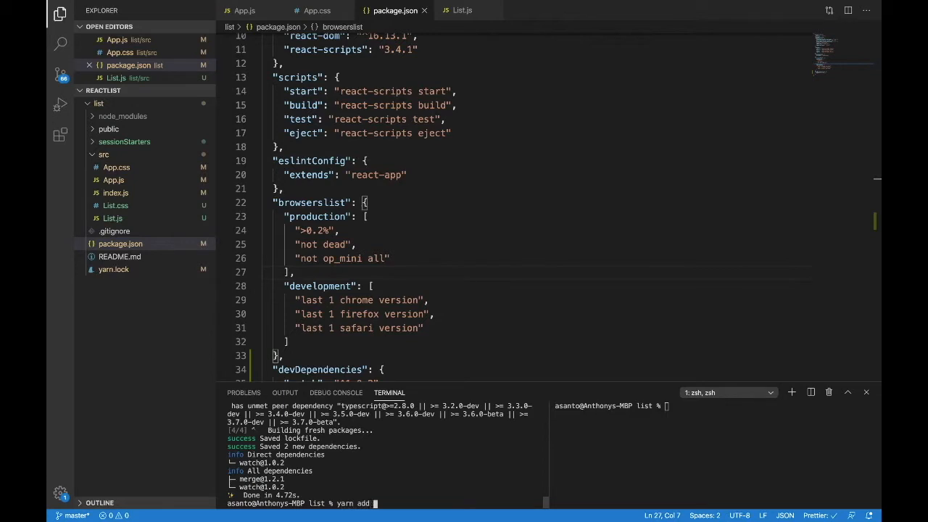
text(--dev node)
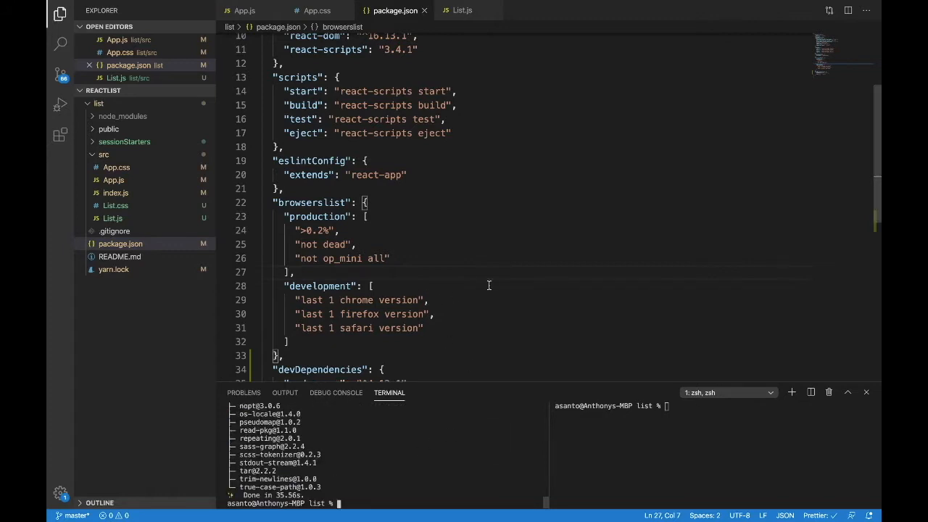
scroll(down, 3)
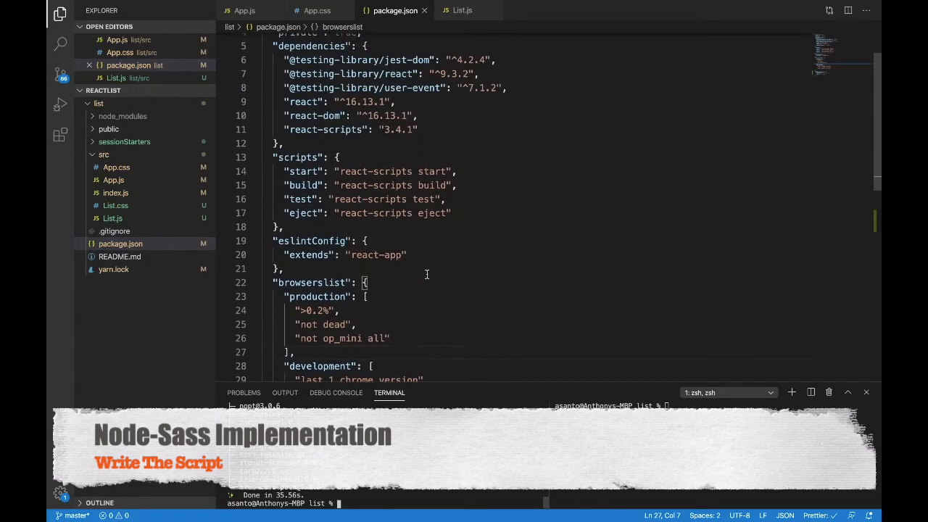
Add the "scss": "node-sass --watch src/scss -o src/styles" script to package.json
text("scss)
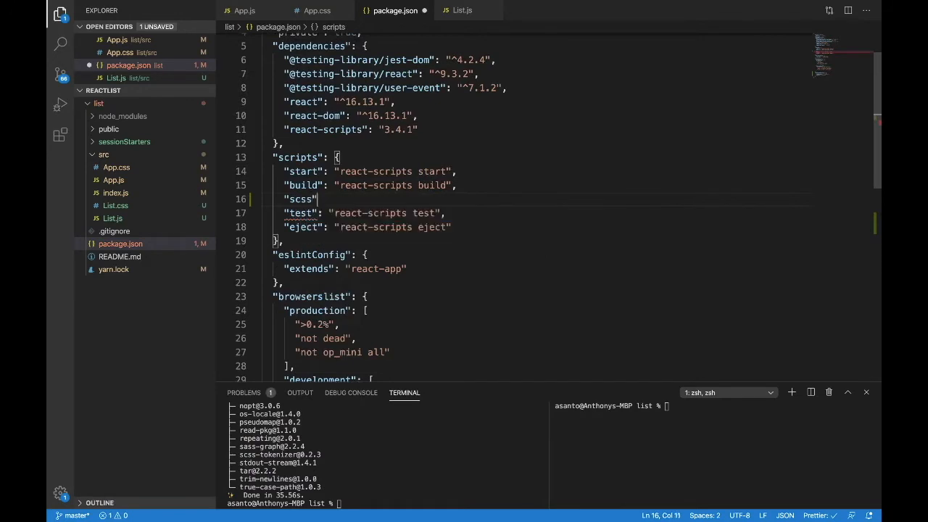
text(:)
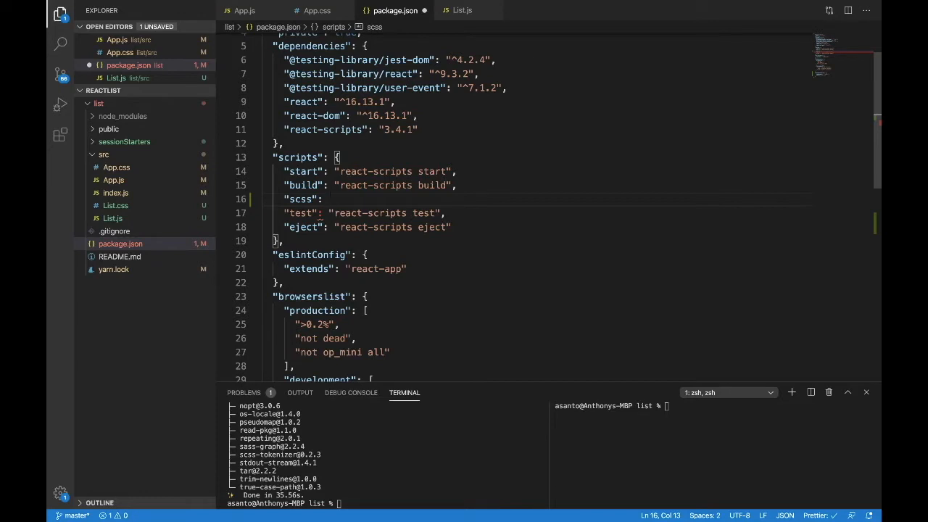
text(nod)
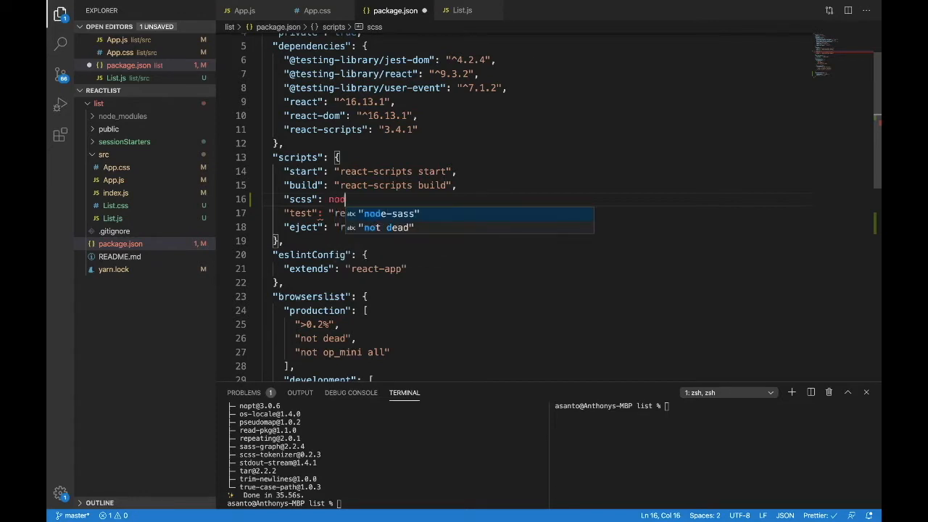
text(de-sa)
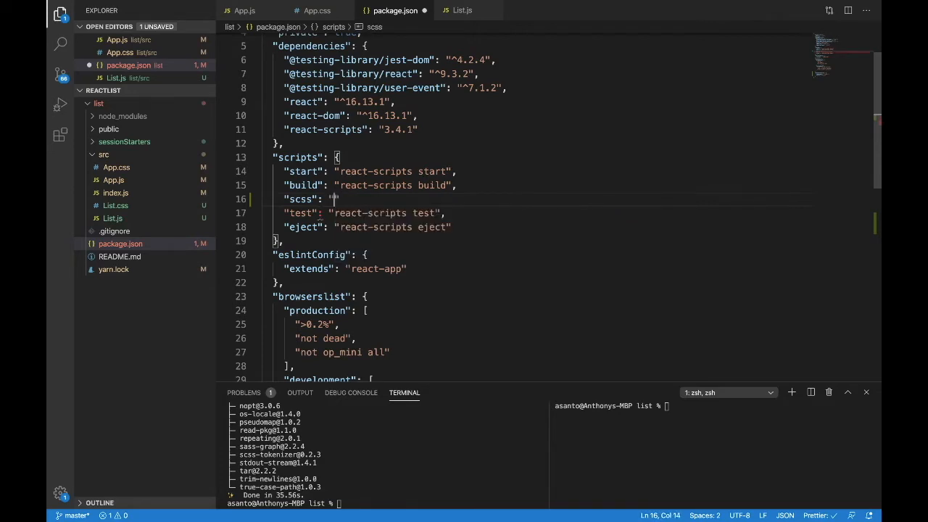
text(node)
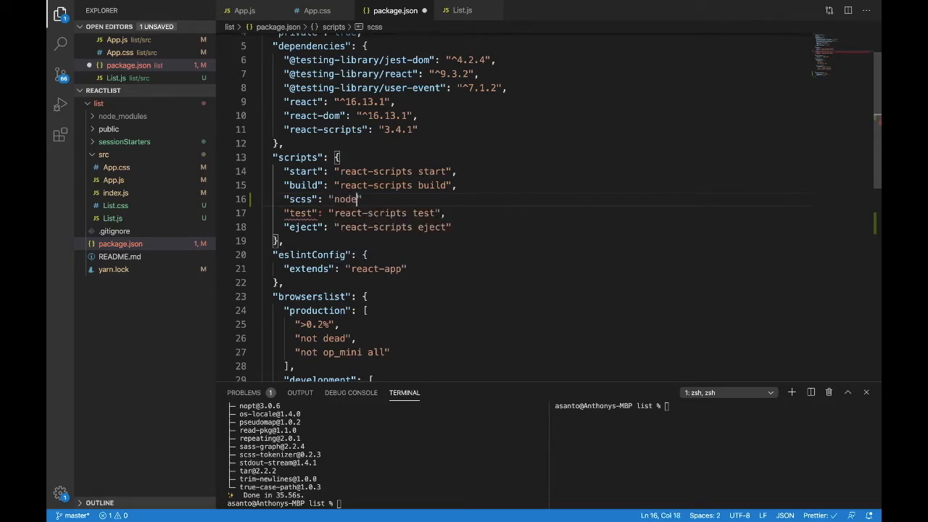
text(-sass)
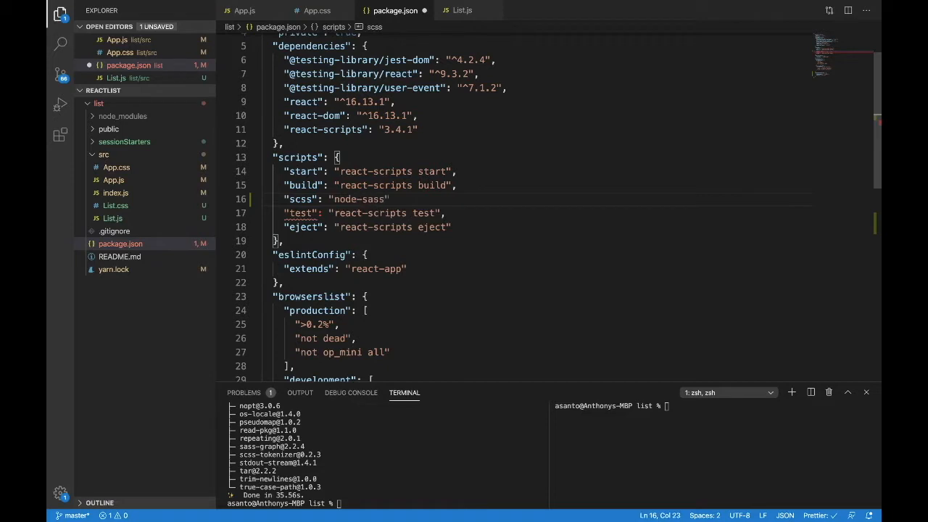
text(" ")
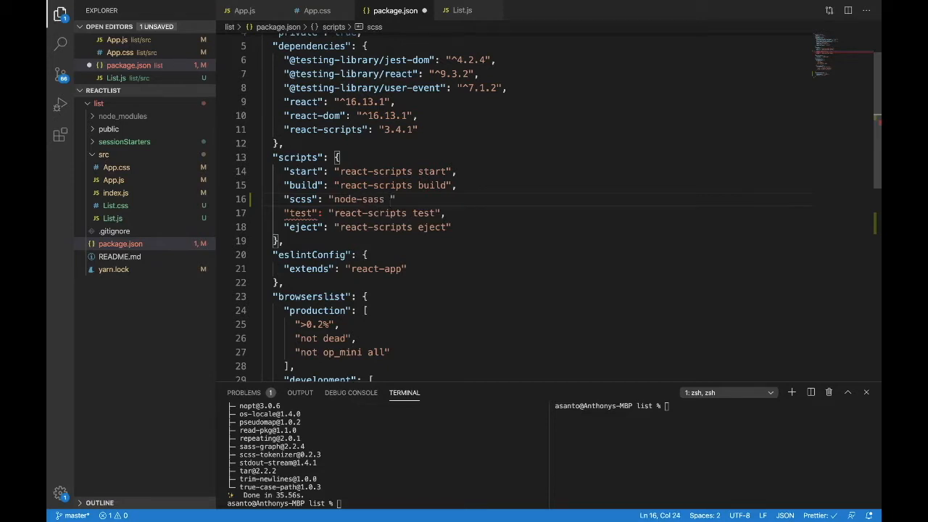
text(--watch s)
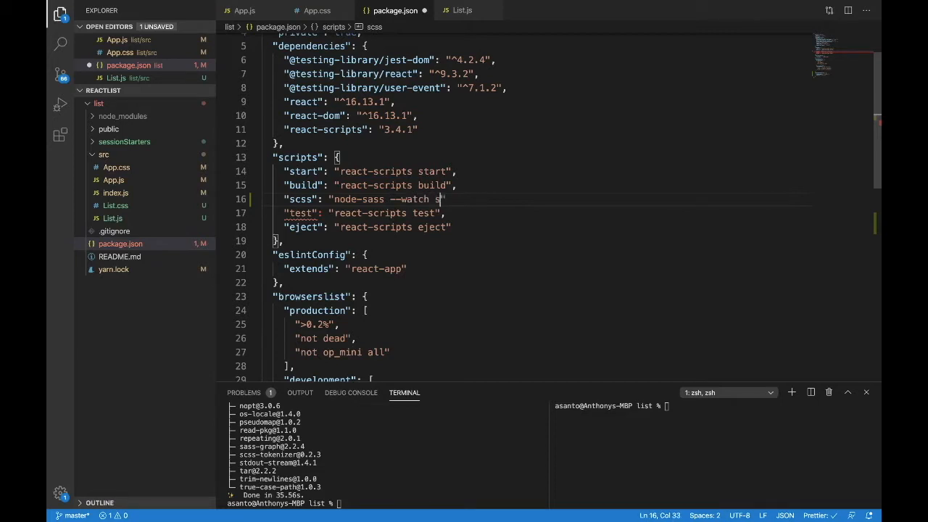
text(rc)
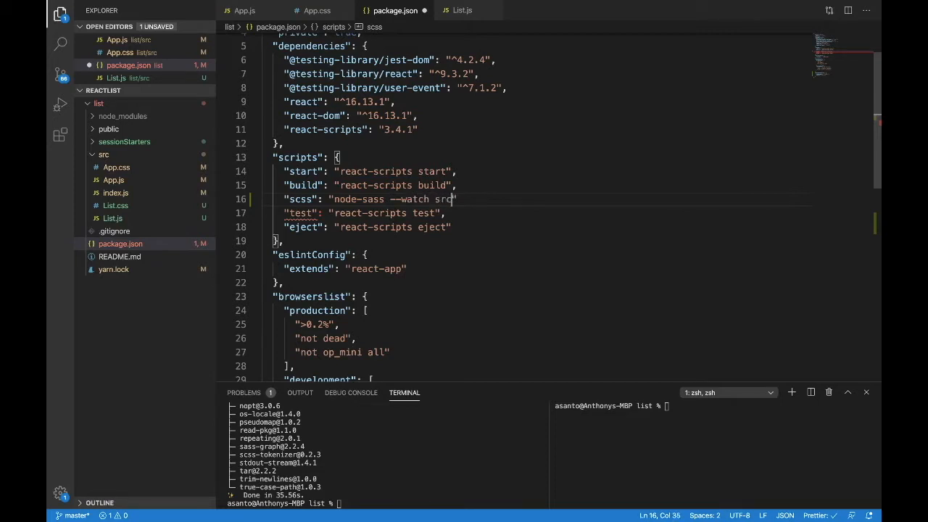
text(/)
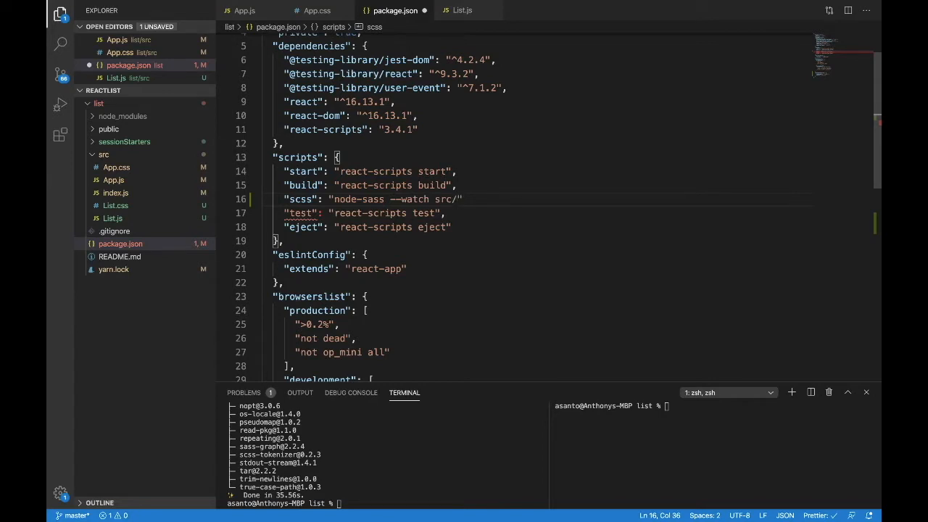
text(scss)
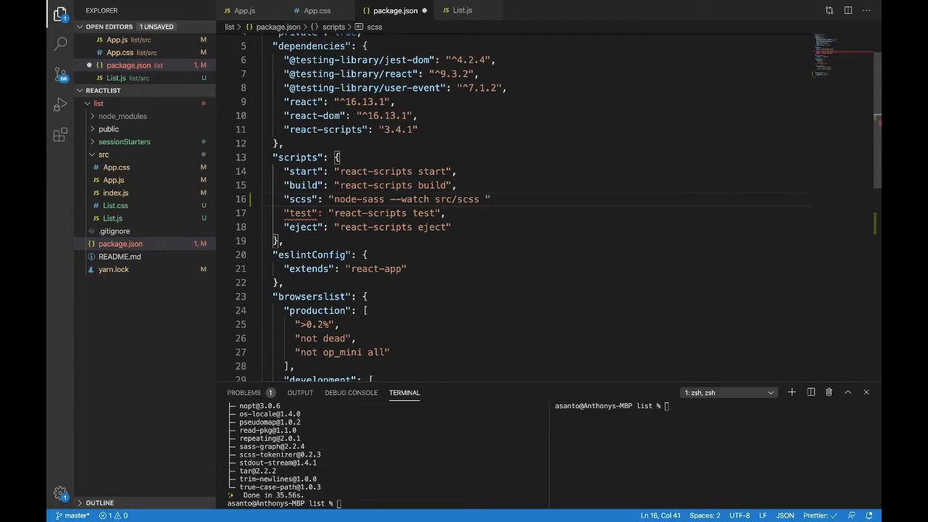
text(-o)
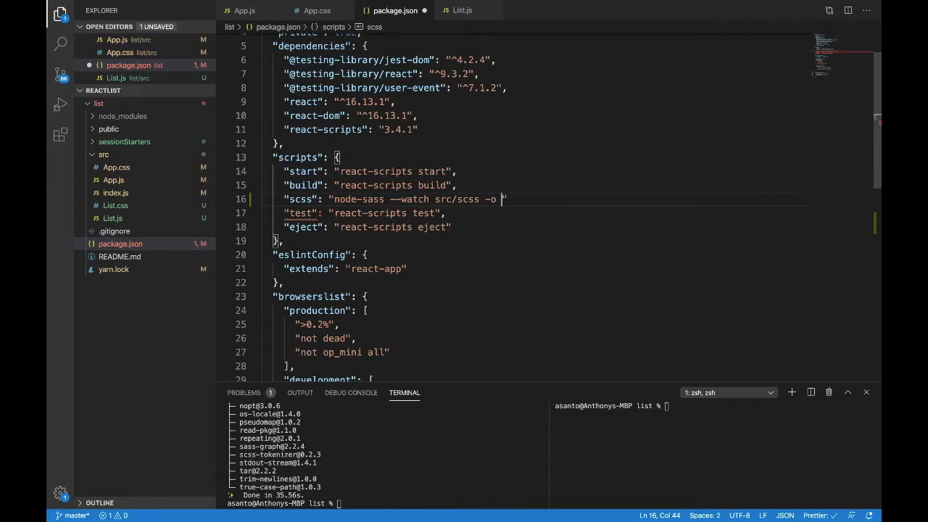
text(s)
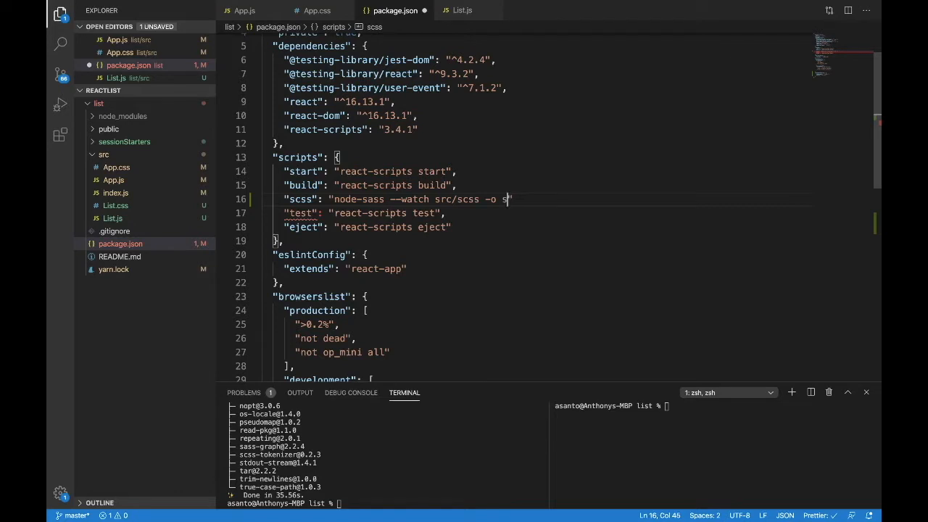
text(rc/)
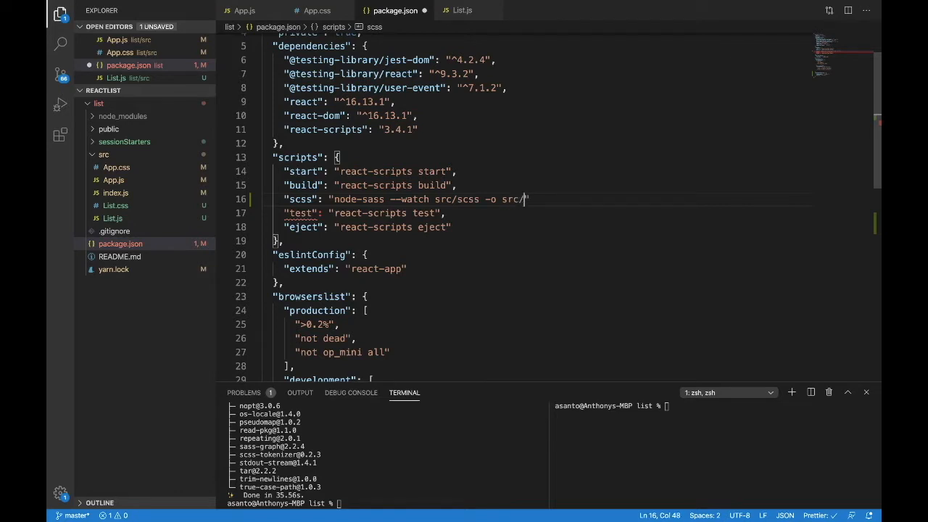
text(styles)
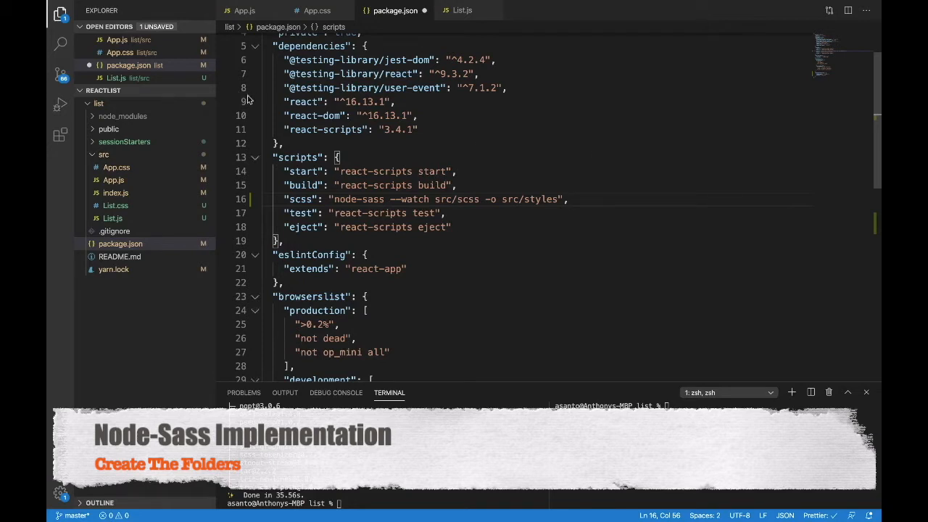
mouse_move(161, 168)
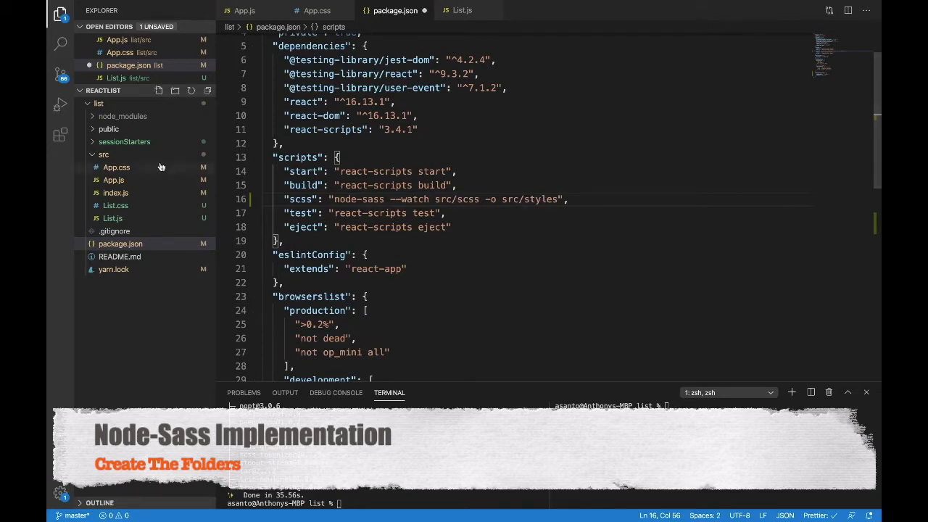
Create scss and styles folders under src, and a base folder inside scss
click(104, 154)
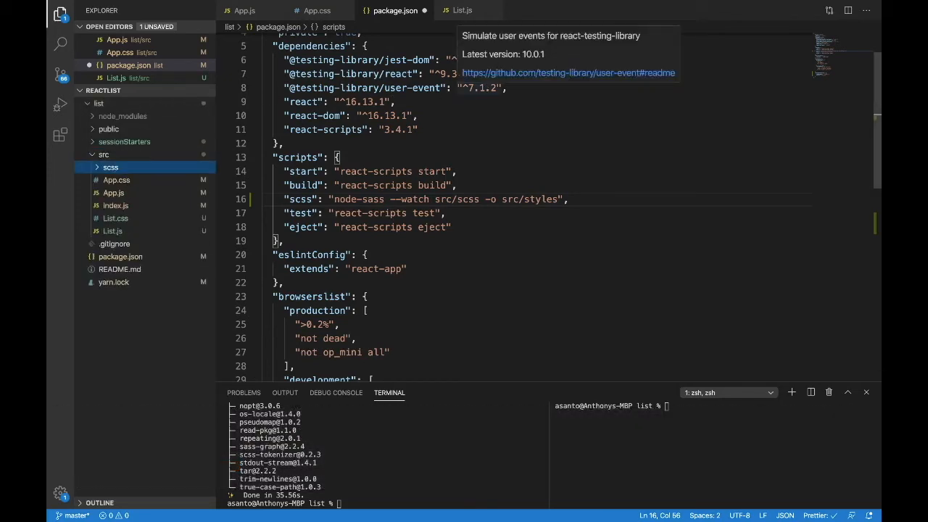
click(105, 154)
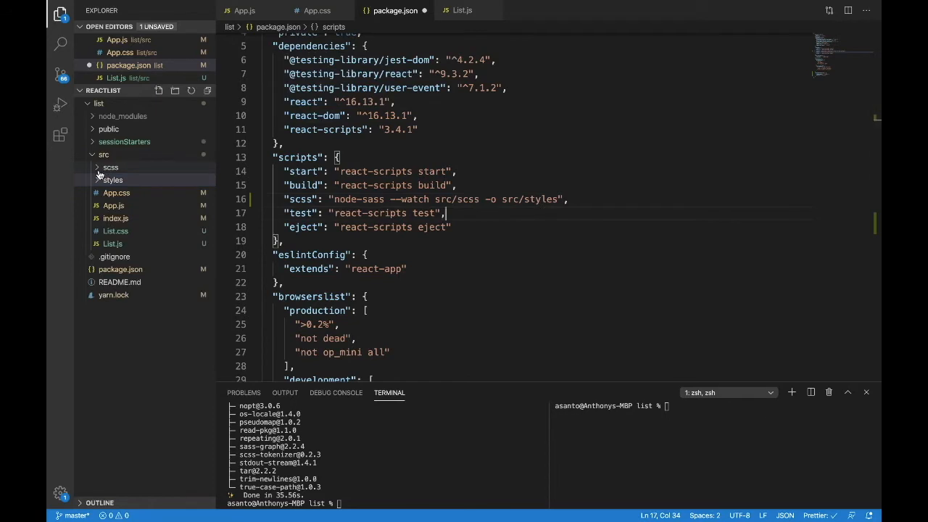
click(110, 168)
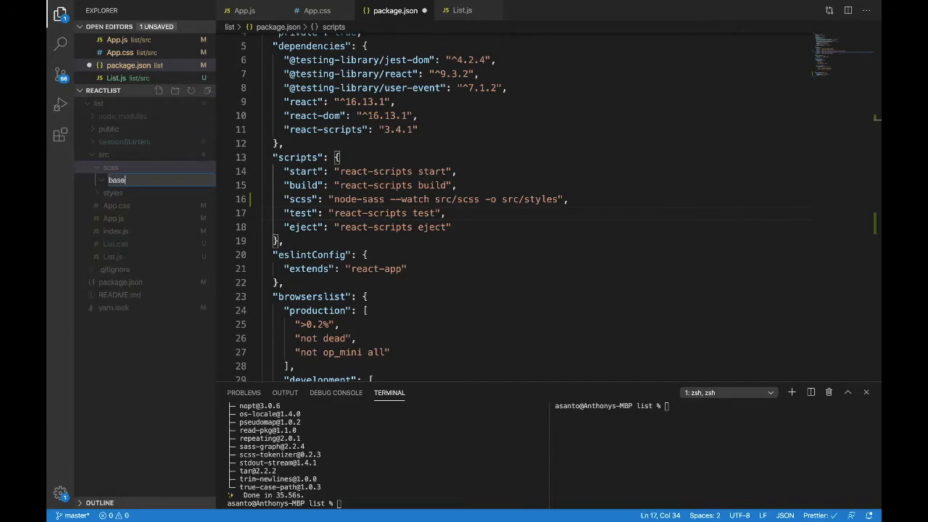
key(Enter)
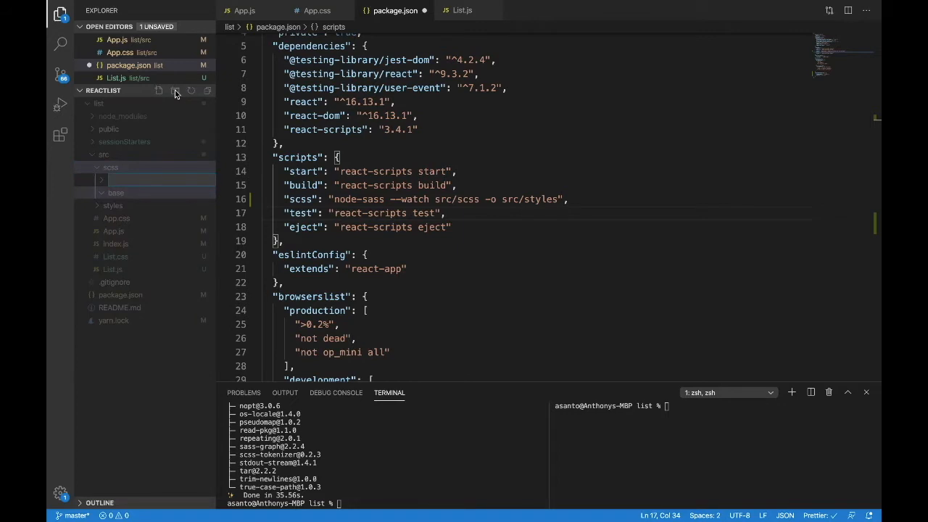
Create a components folder inside scss
text(compon)
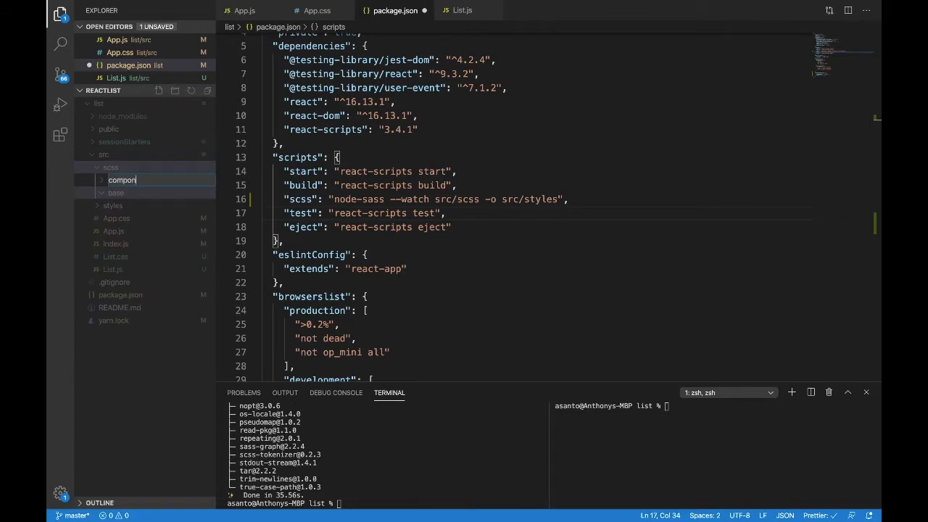
text(ents)
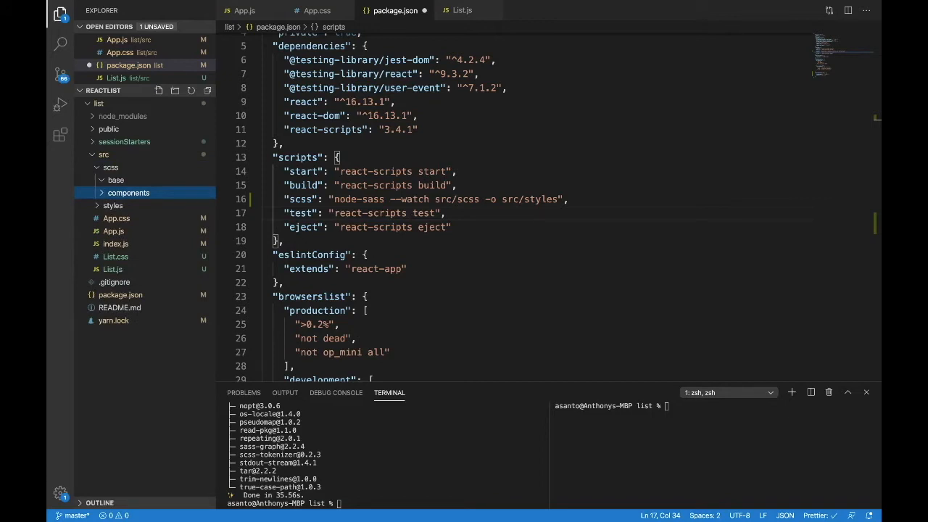
click(110, 166)
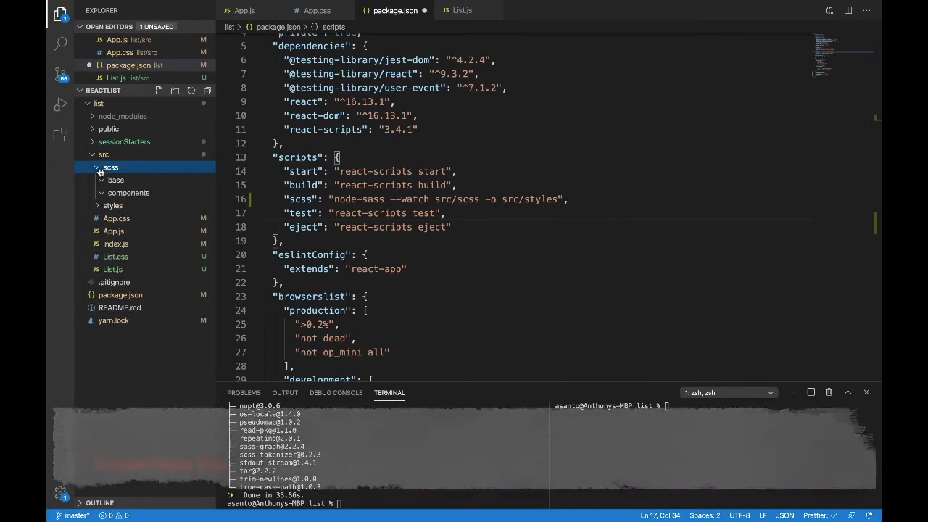
click(158, 90)
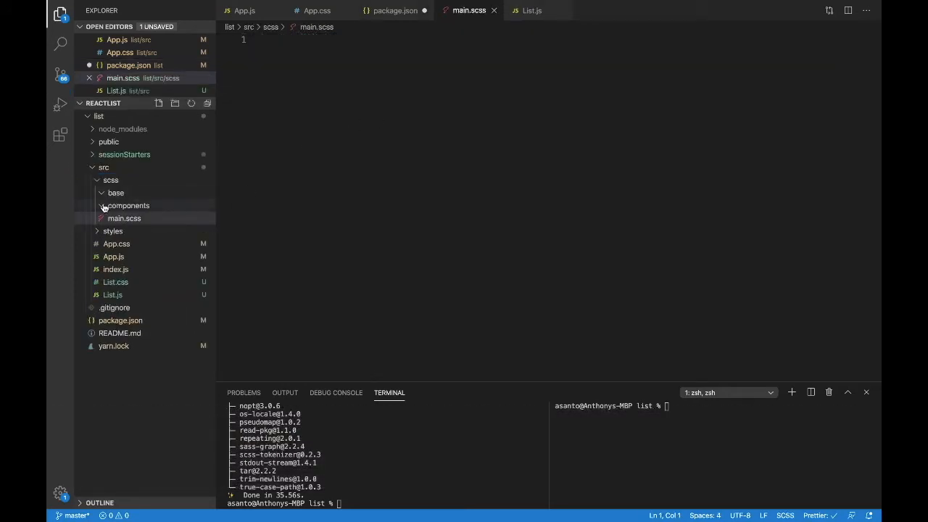
click(116, 192)
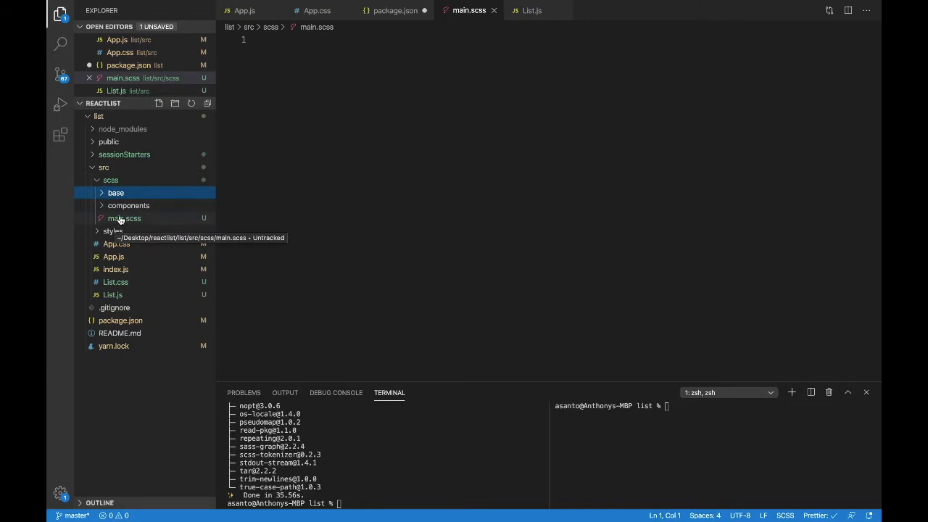
mouse_move(121, 220)
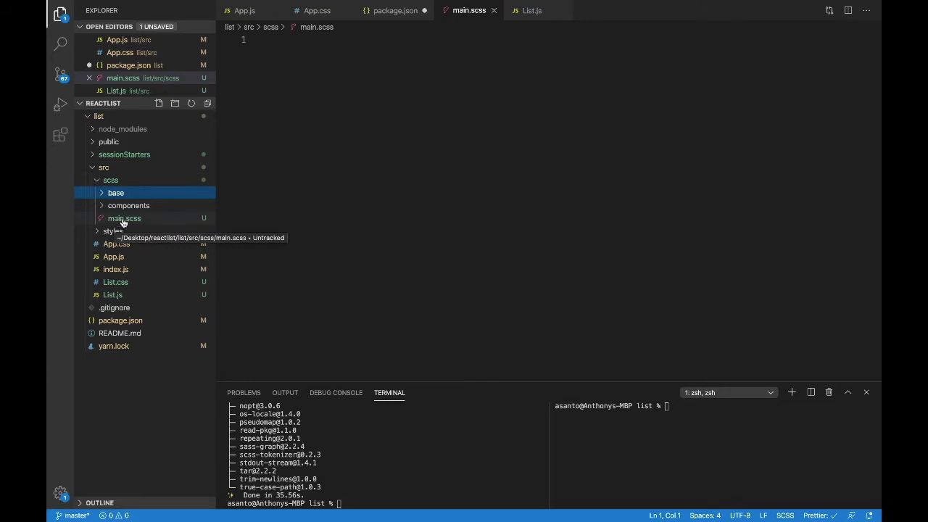
click(113, 231)
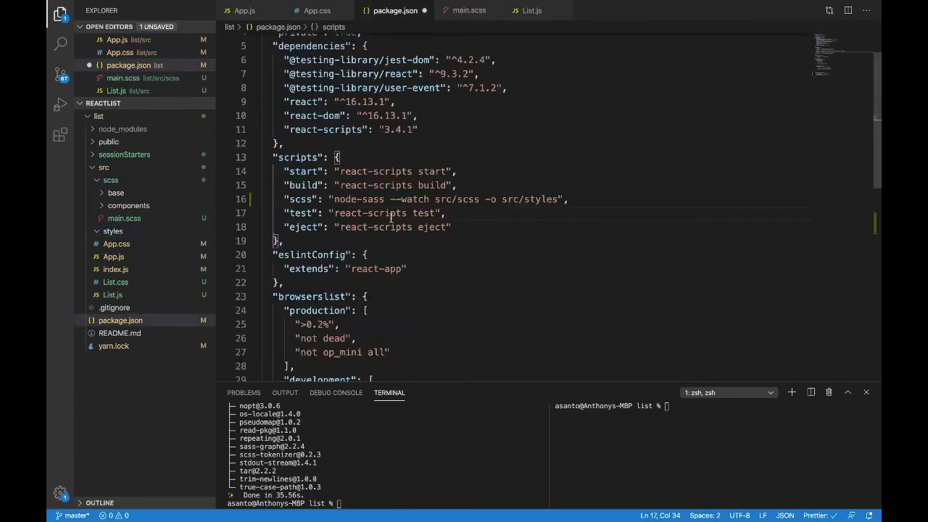
click(456, 171)
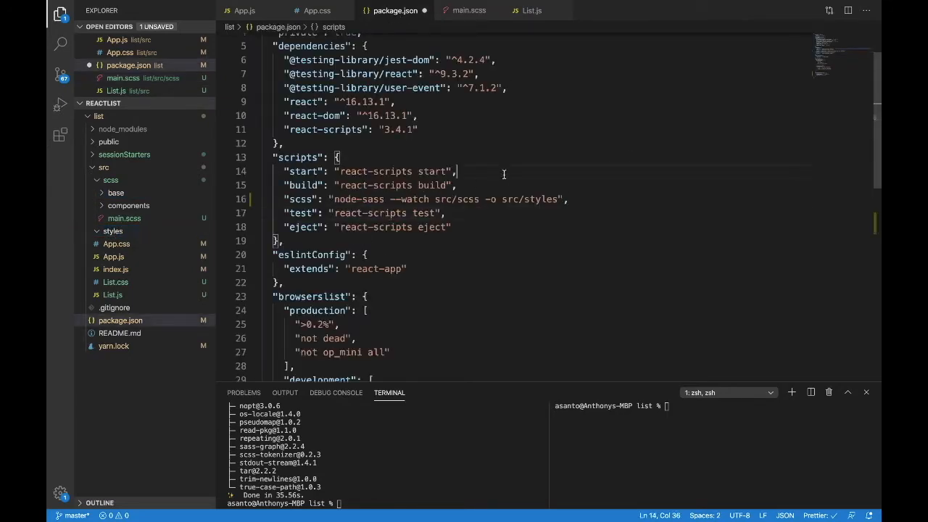
click(110, 180)
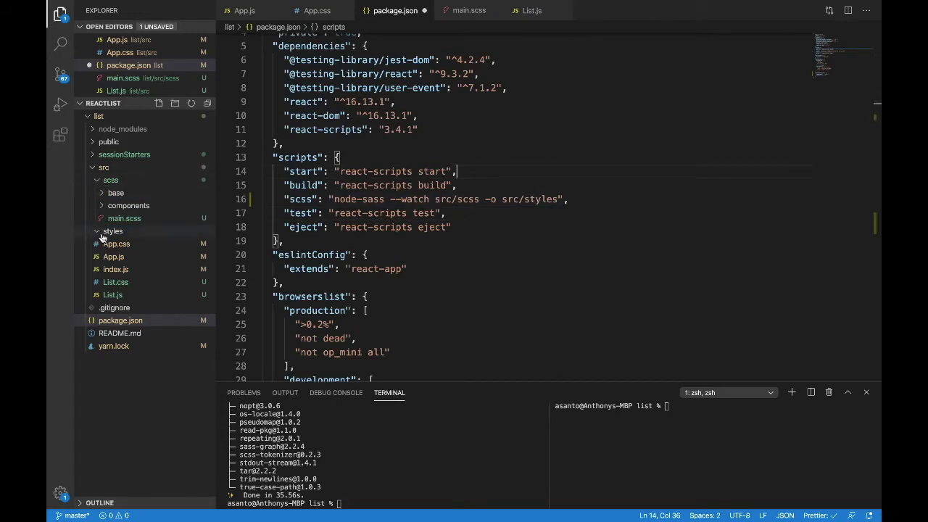
click(116, 191)
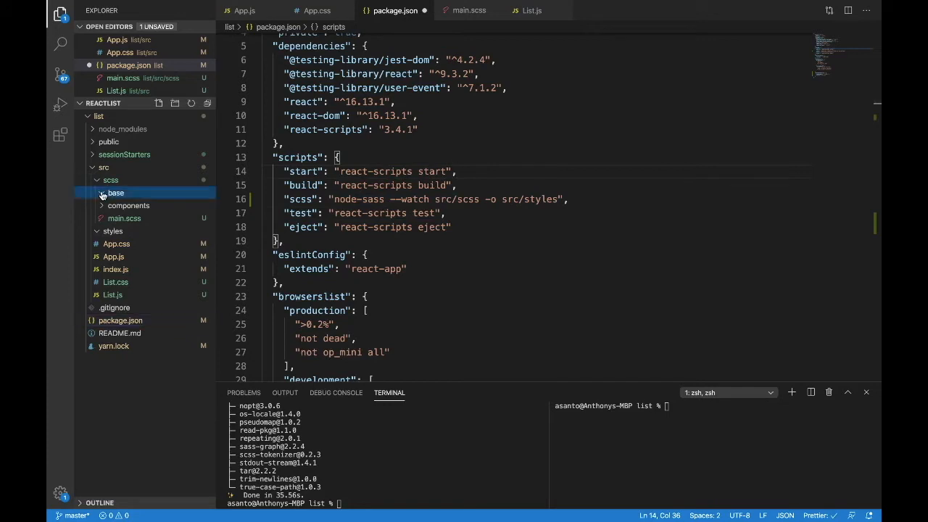
click(128, 206)
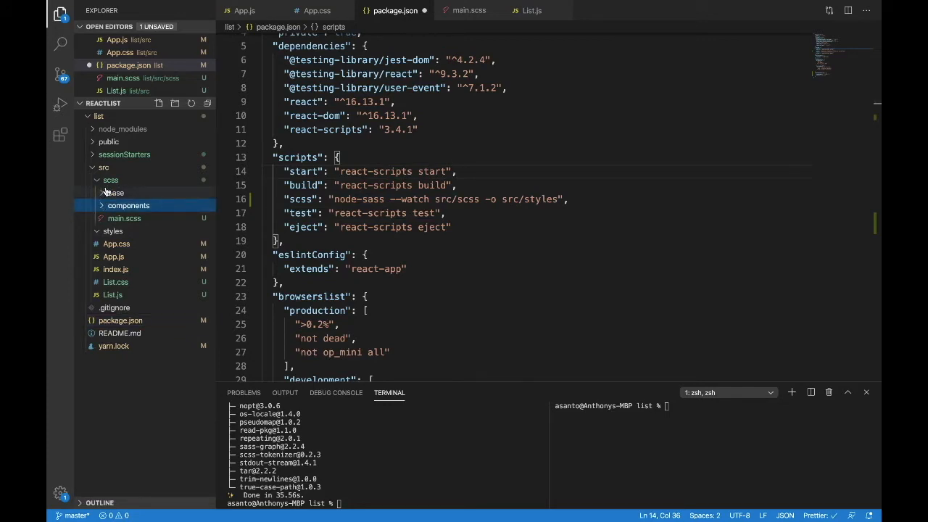
click(125, 218)
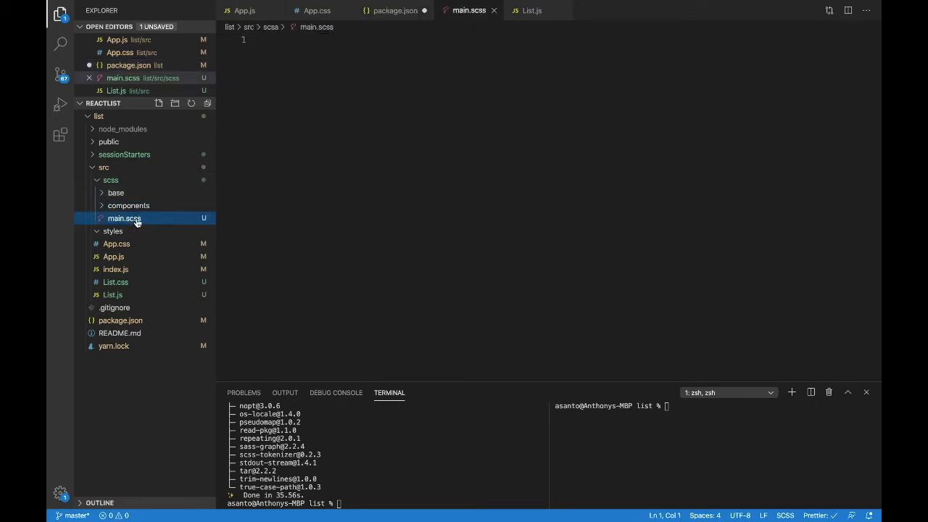
click(116, 192)
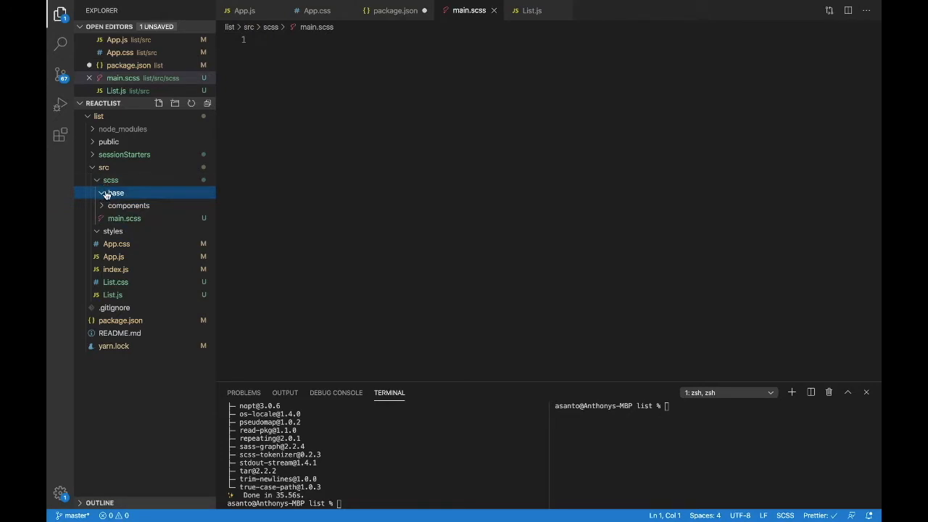
click(116, 192)
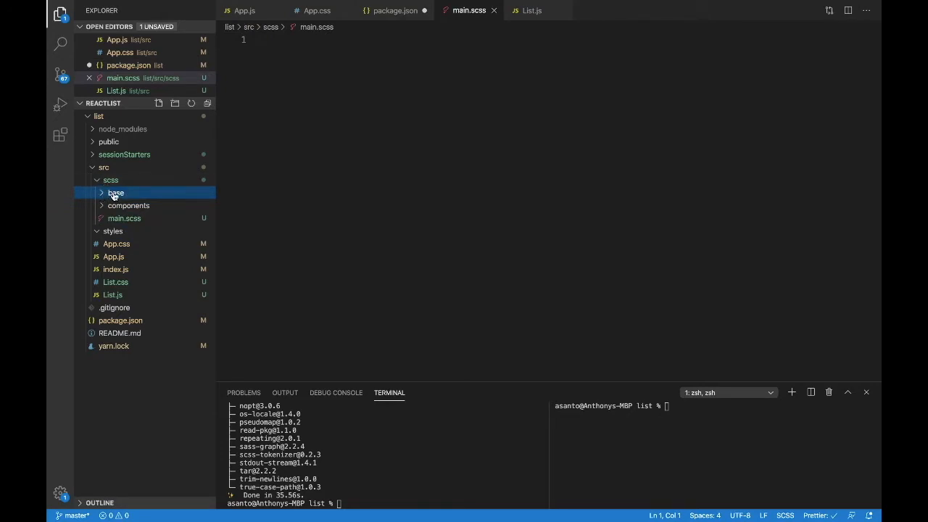
click(116, 191)
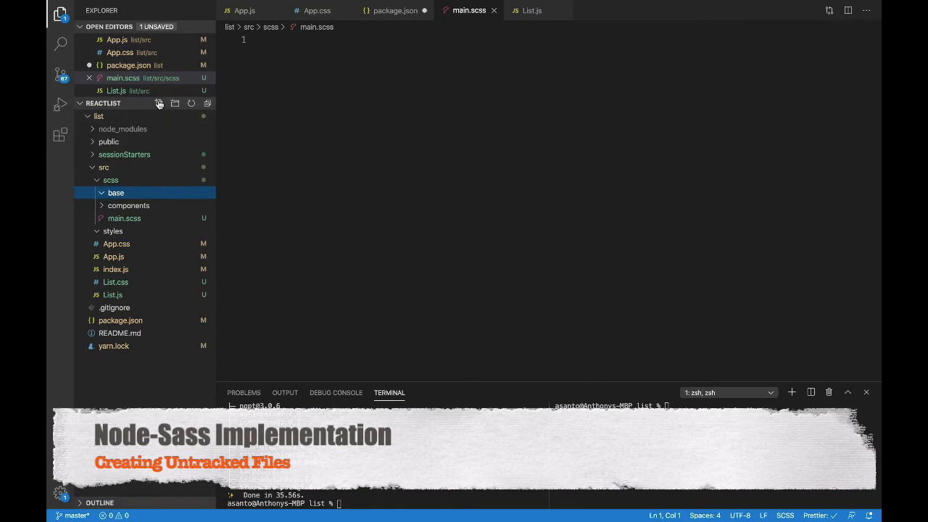
Create an empty _base.scss partial in src/scss/base and return to main.scss
click(160, 103)
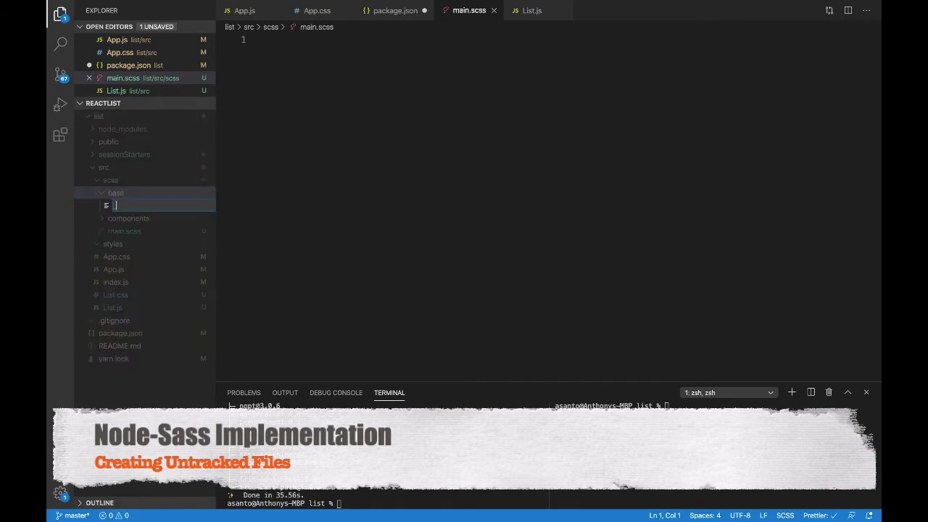
text(base.scss)
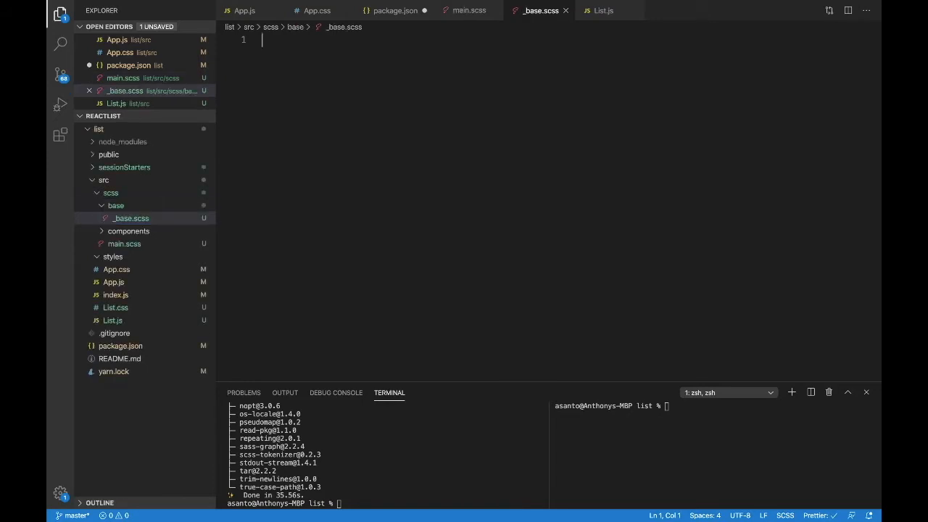
mouse_move(357, 245)
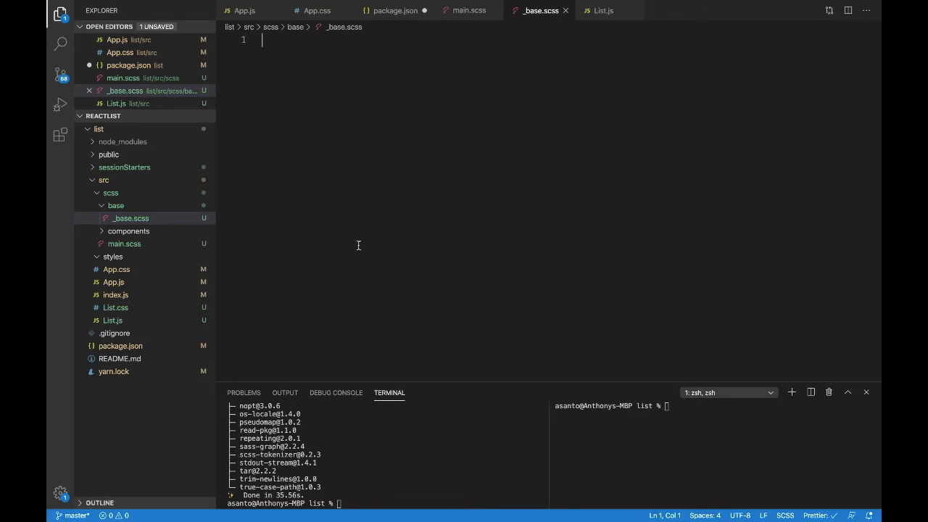
click(113, 255)
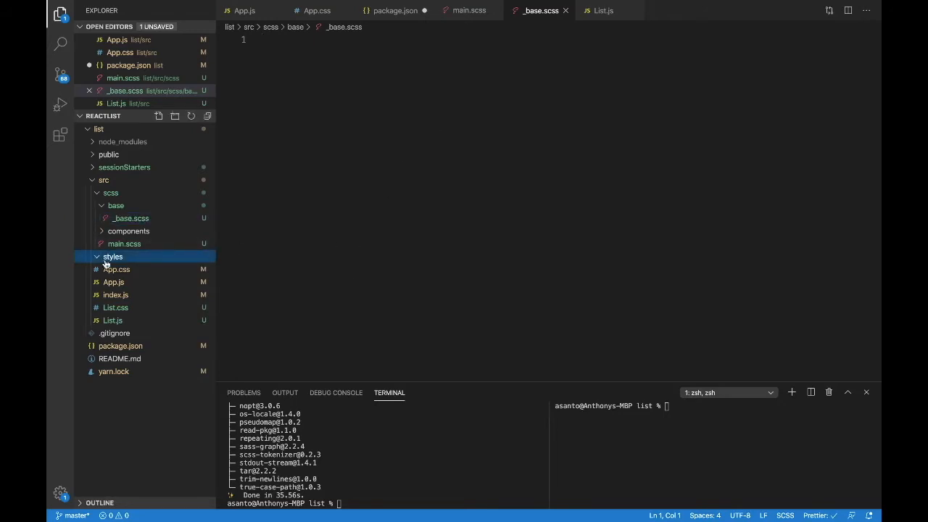
mouse_move(113, 257)
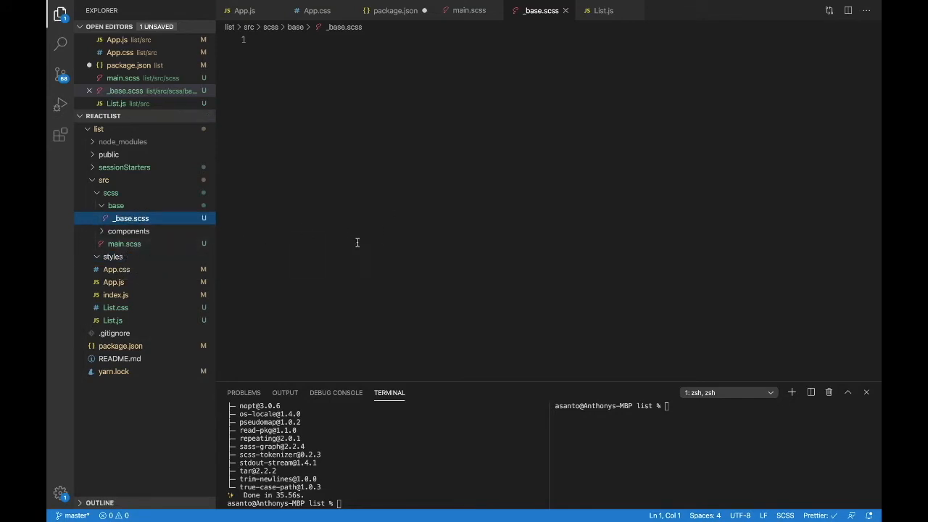
mouse_move(325, 247)
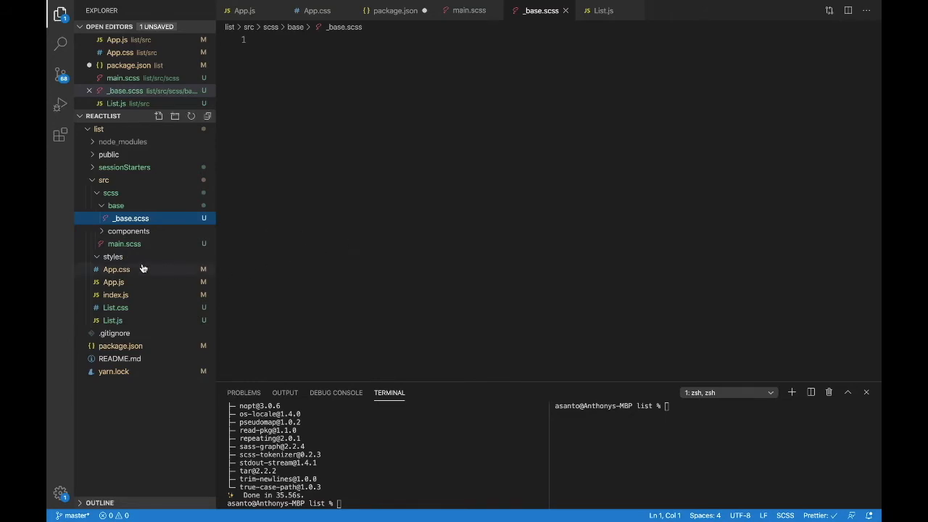
click(116, 268)
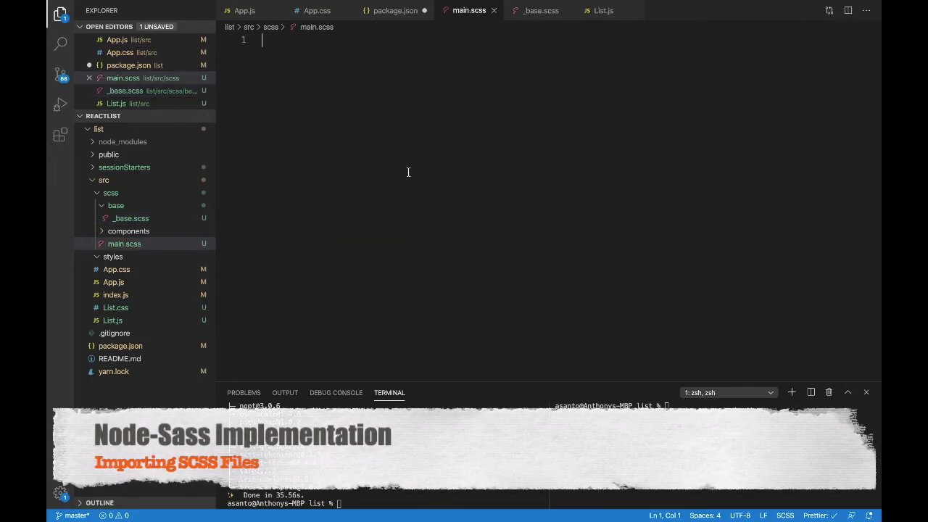
text(@import ')
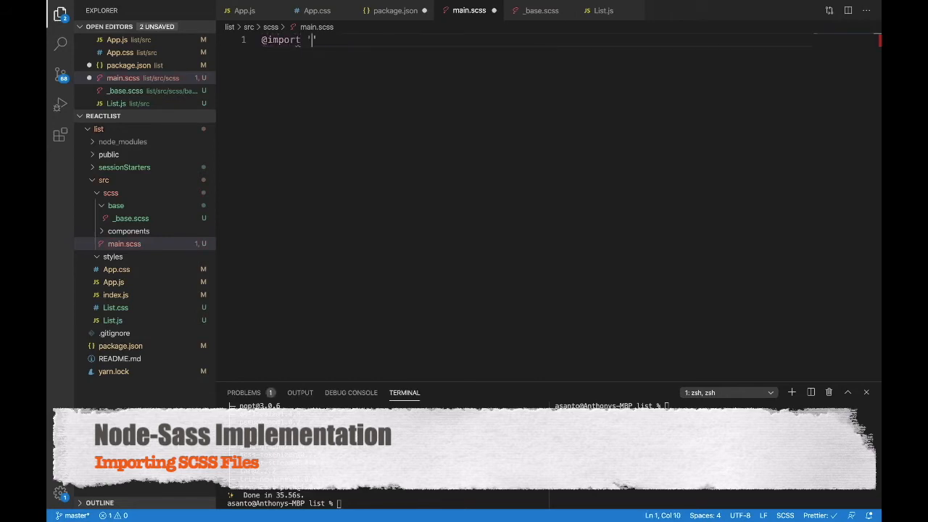
text(./base/)
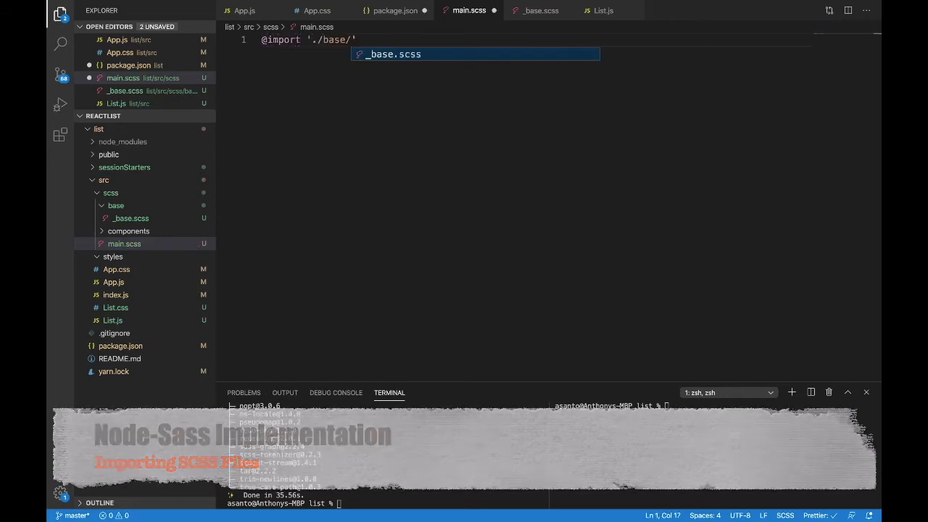
text(base)
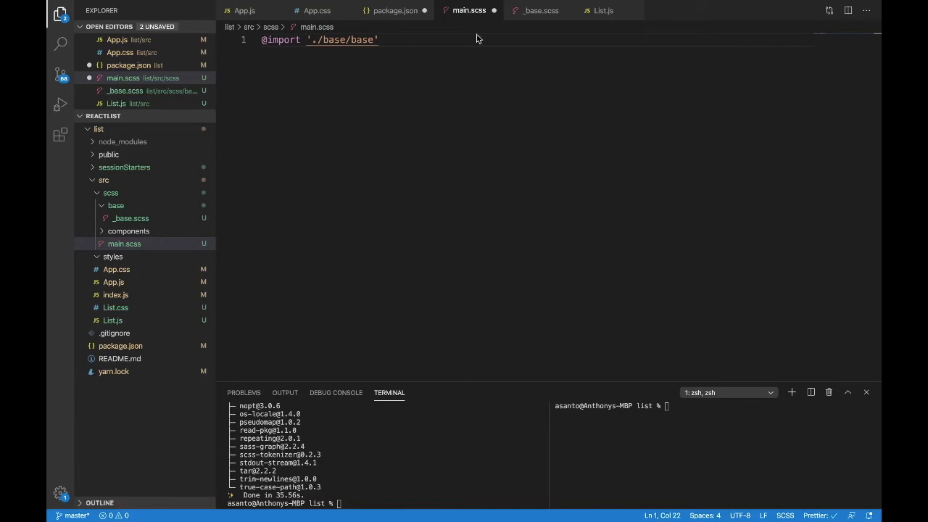
Review _base.scss and the scss script in package.json
click(540, 10)
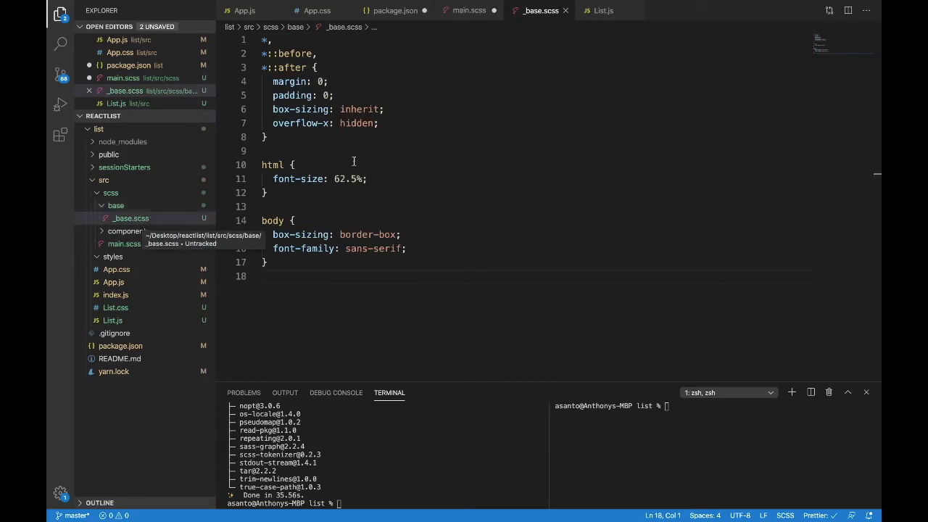
click(470, 10)
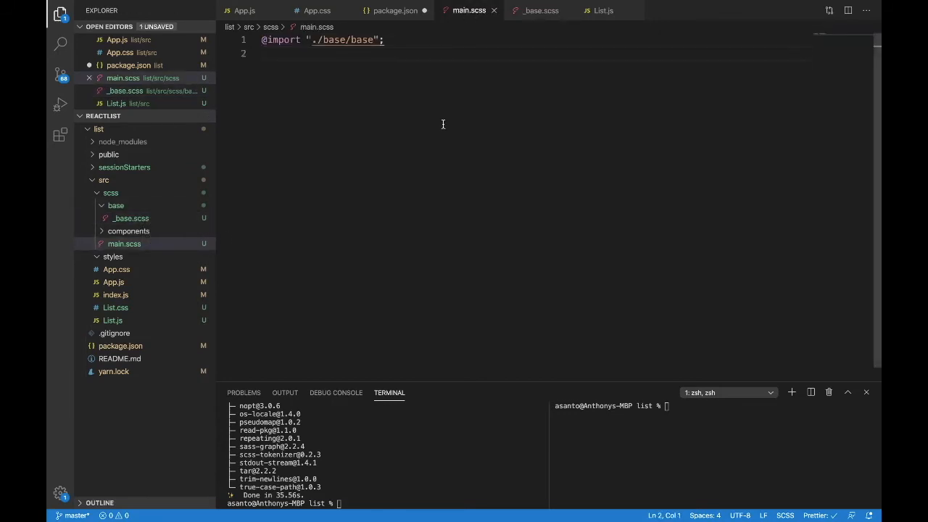
click(394, 11)
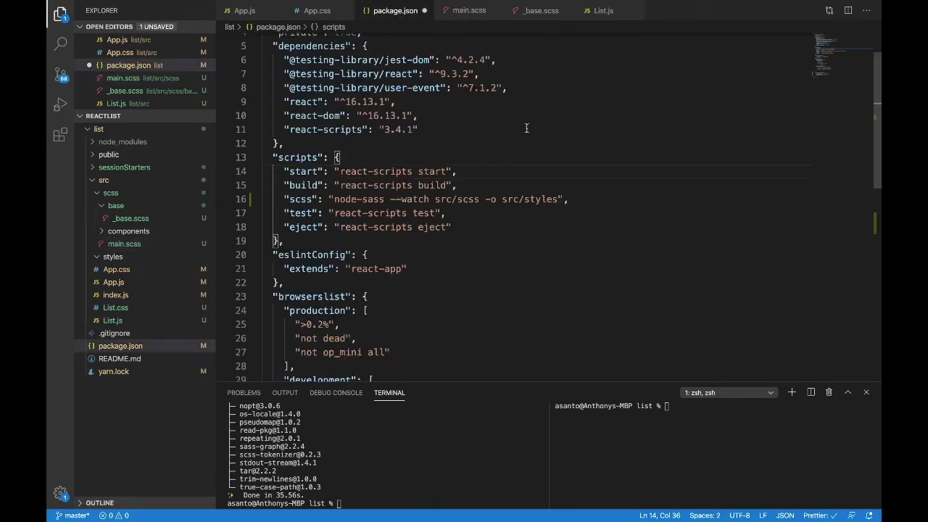
double_click(398, 129)
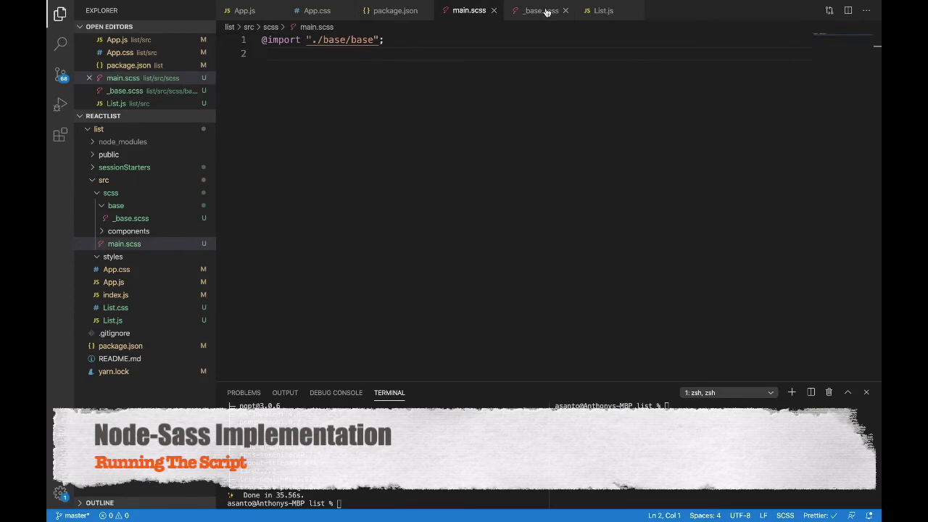
Run yarn run scss in the terminal so node-sass watches src/scss into src/styles
click(539, 10)
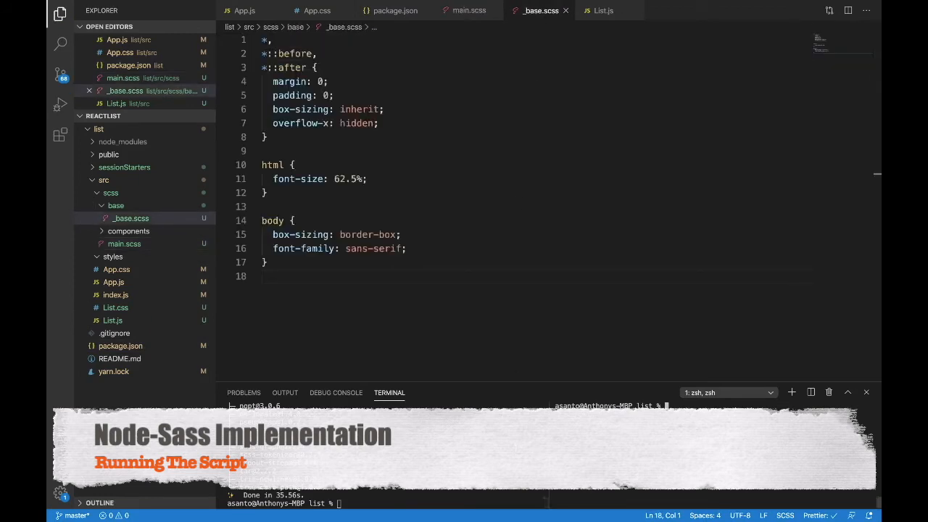
click(395, 10)
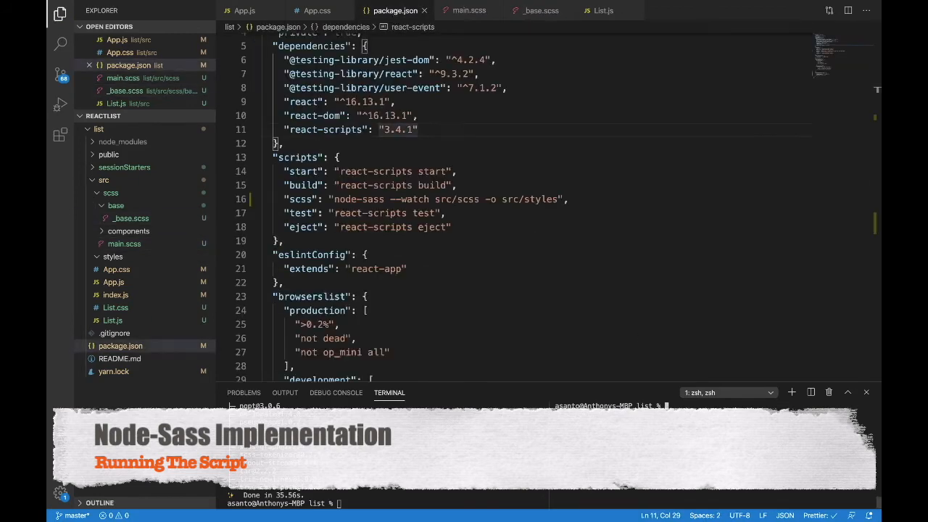
text(yarn)
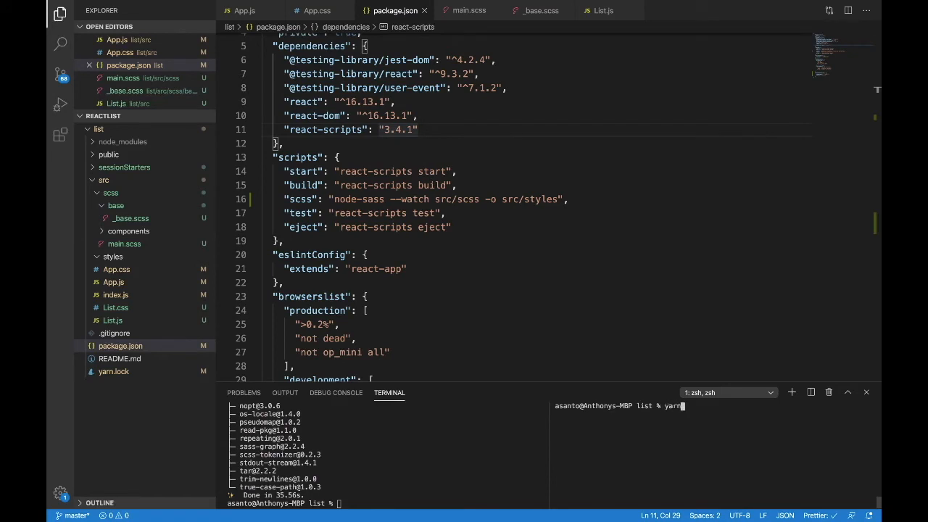
text(run)
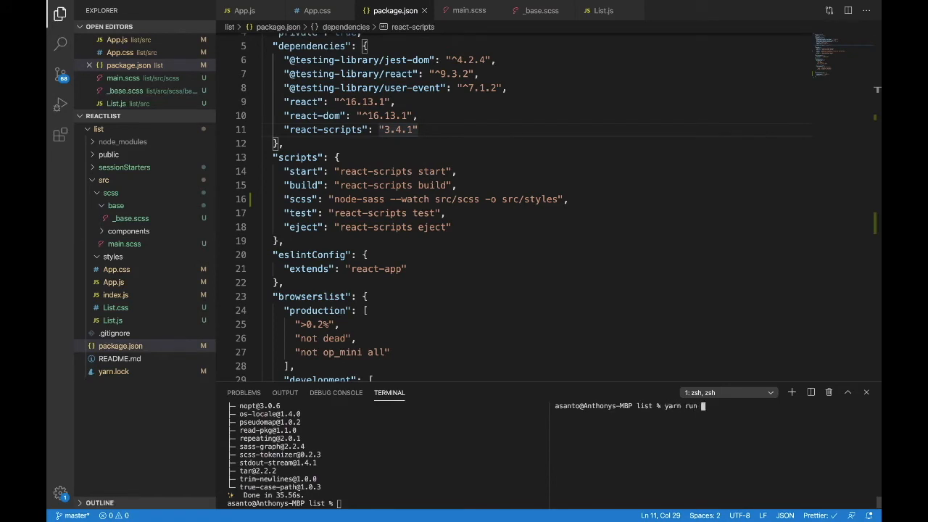
text(scss)
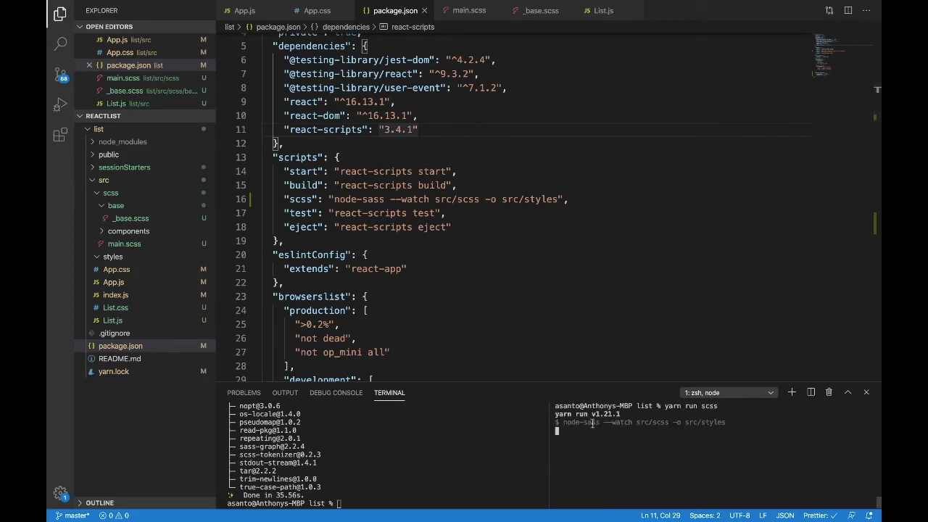
mouse_move(616, 98)
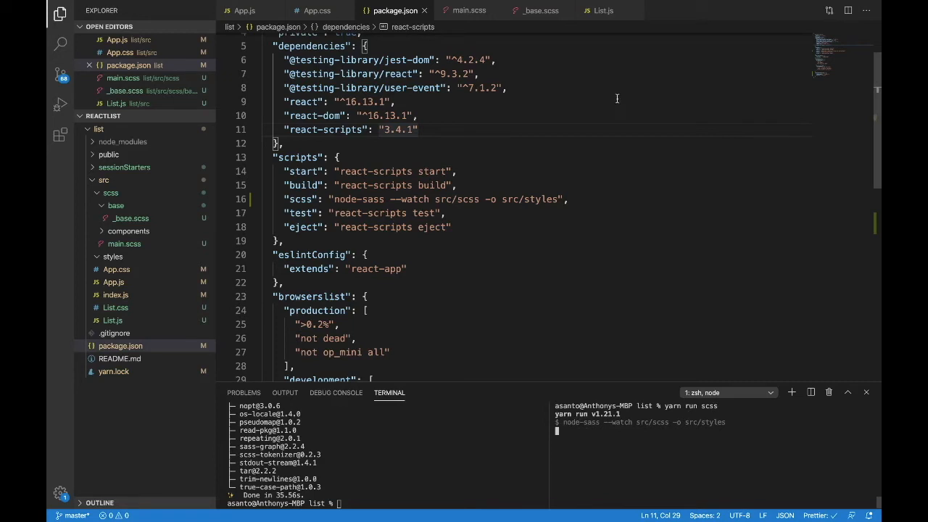
Save main.scss so the watcher writes styles/main.css, checking _base.scss alongside it
click(469, 10)
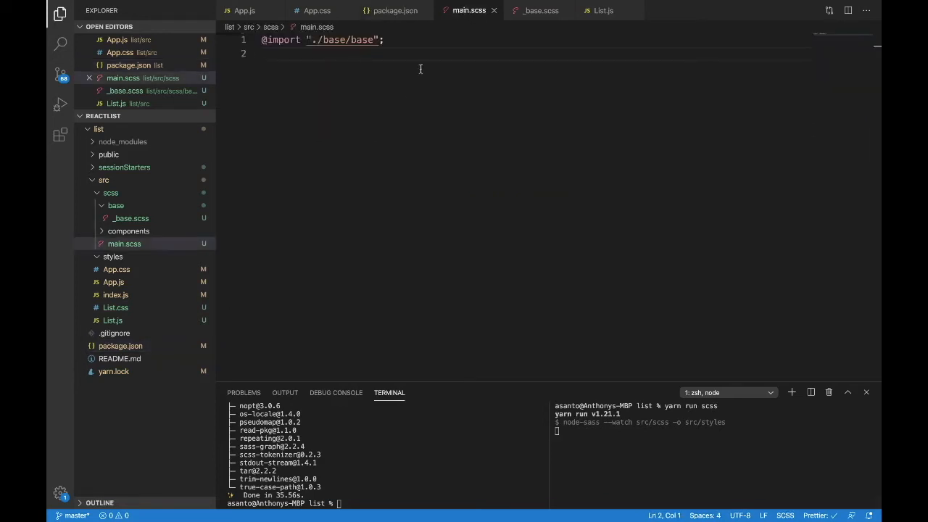
click(113, 257)
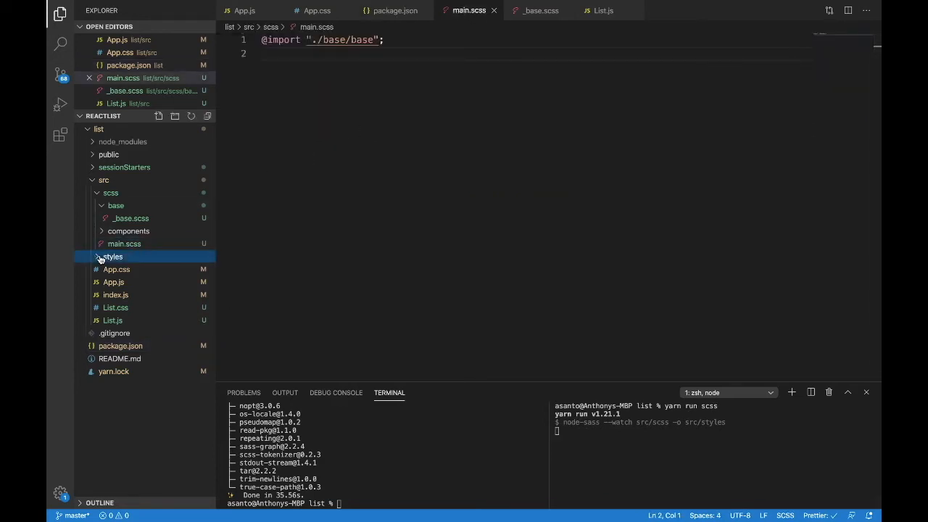
click(113, 255)
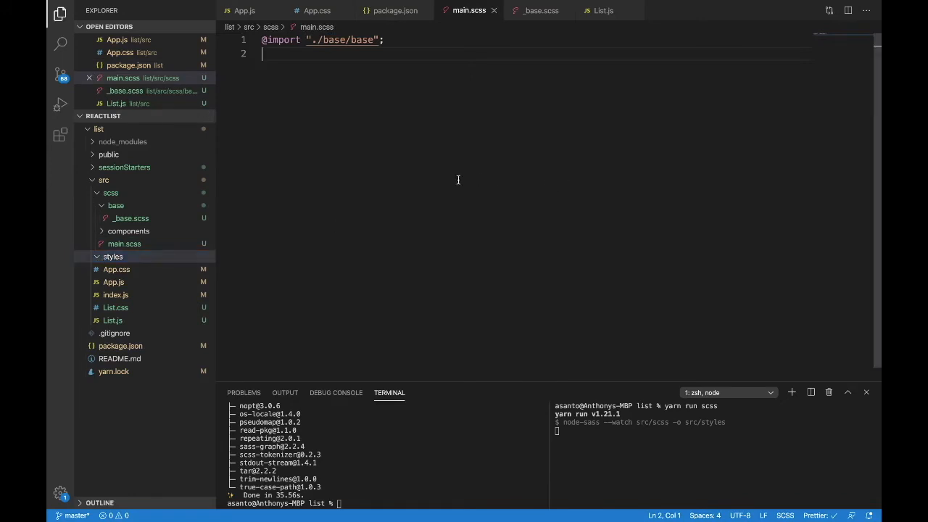
mouse_move(365, 204)
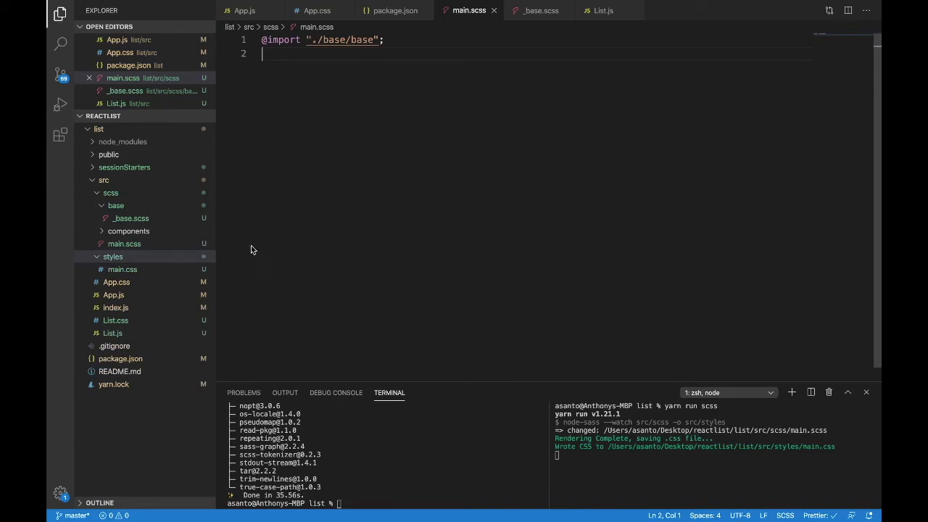
click(125, 244)
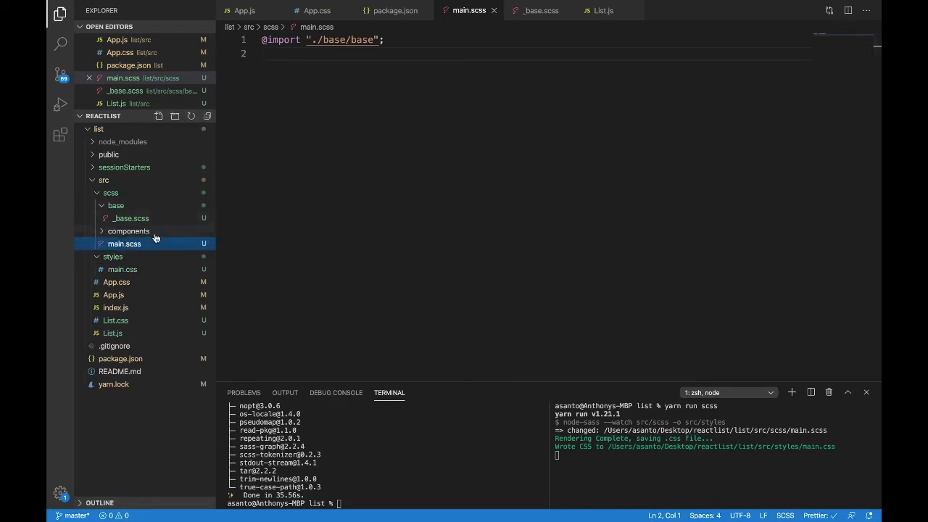
click(131, 218)
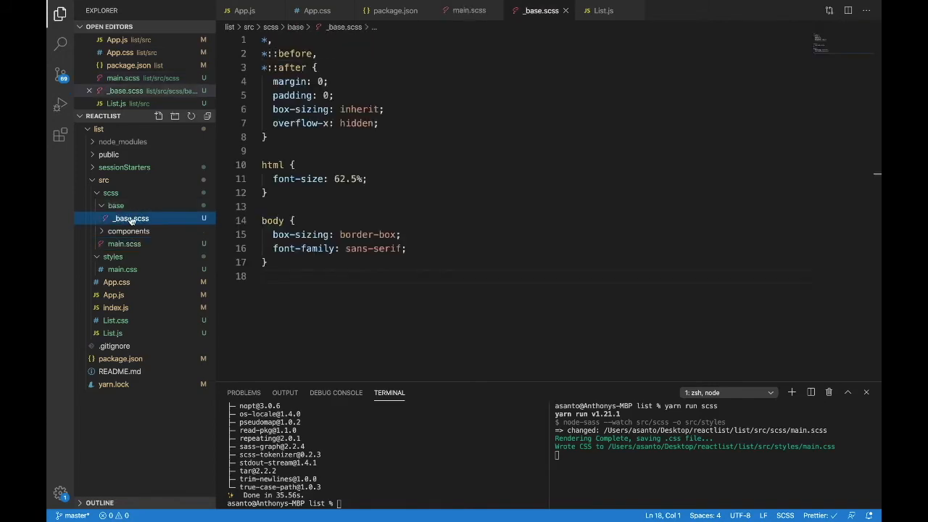
click(124, 243)
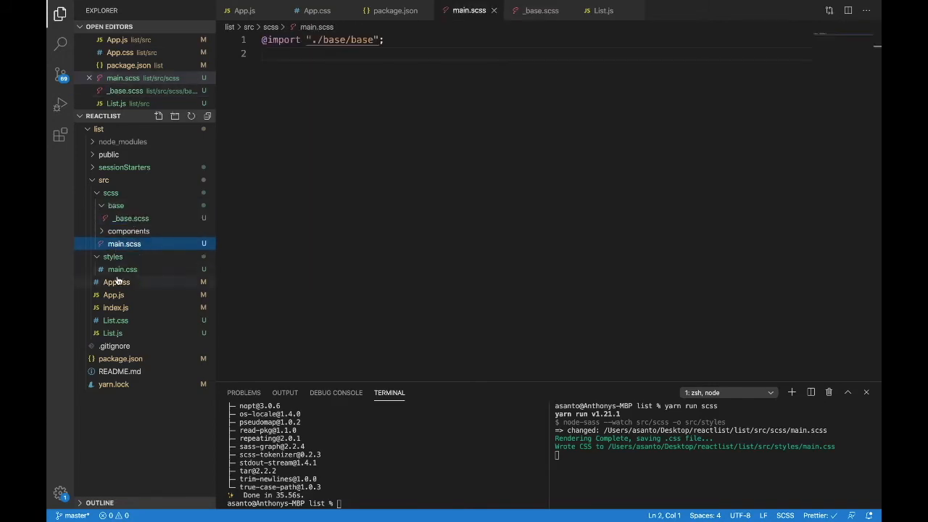
Compare the compiled main.css against the _base.scss source and main.scss
click(122, 281)
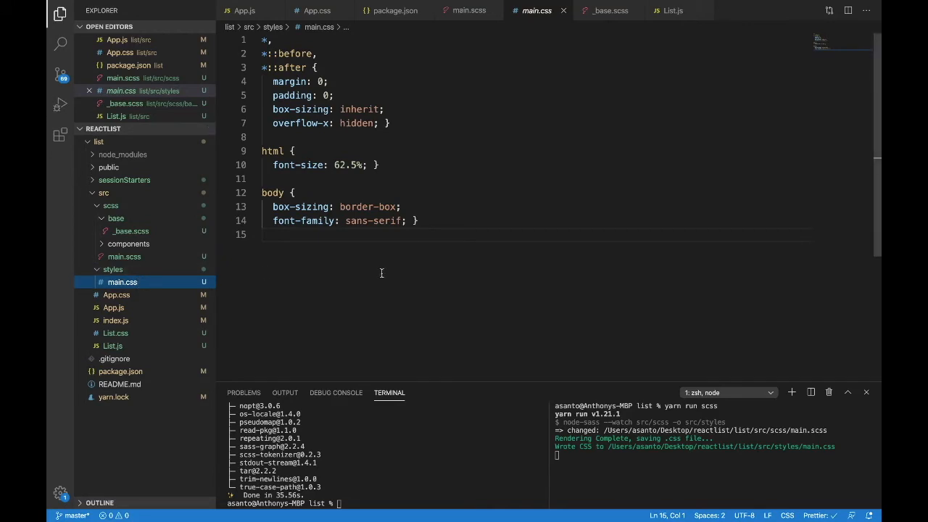
mouse_move(348, 259)
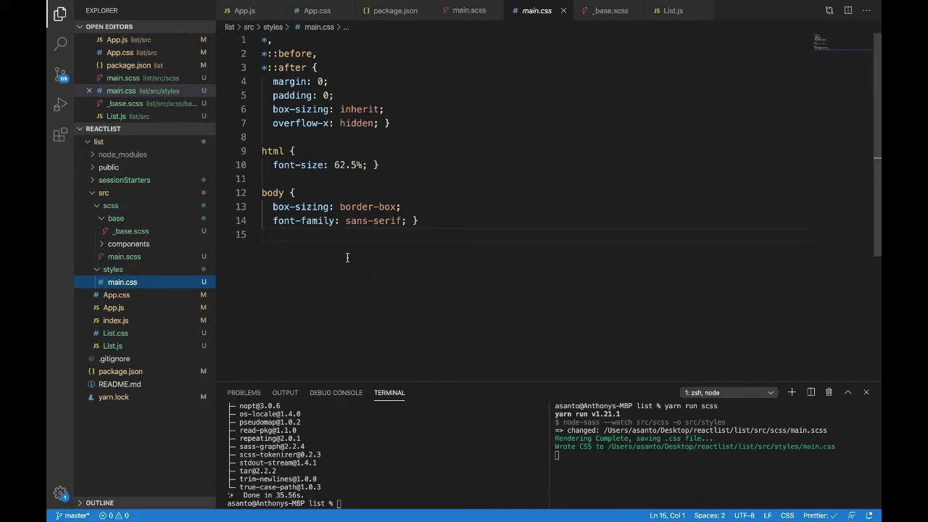
click(130, 230)
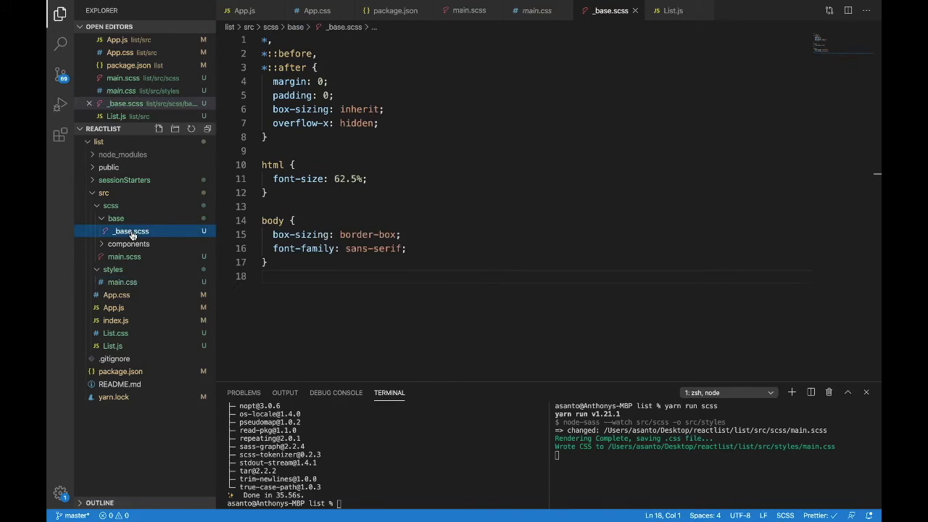
mouse_move(125, 257)
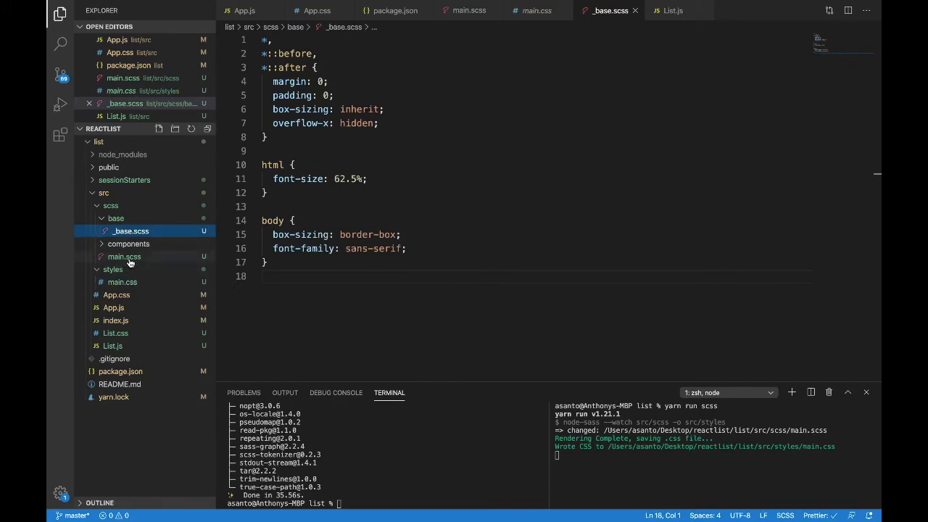
click(125, 255)
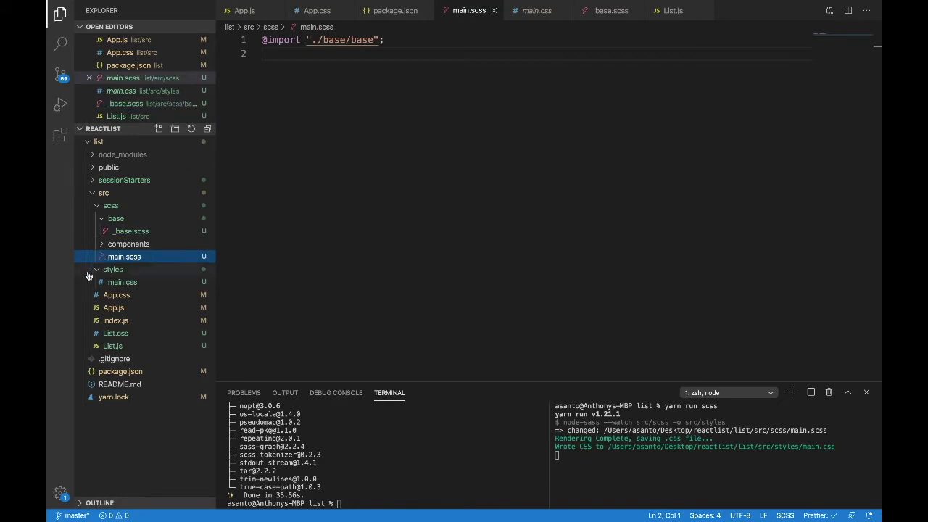
click(122, 281)
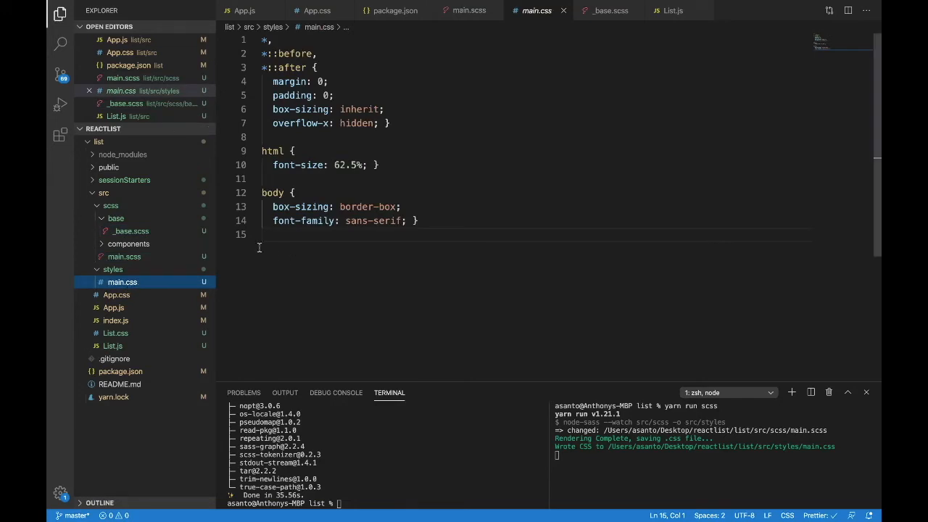
click(127, 244)
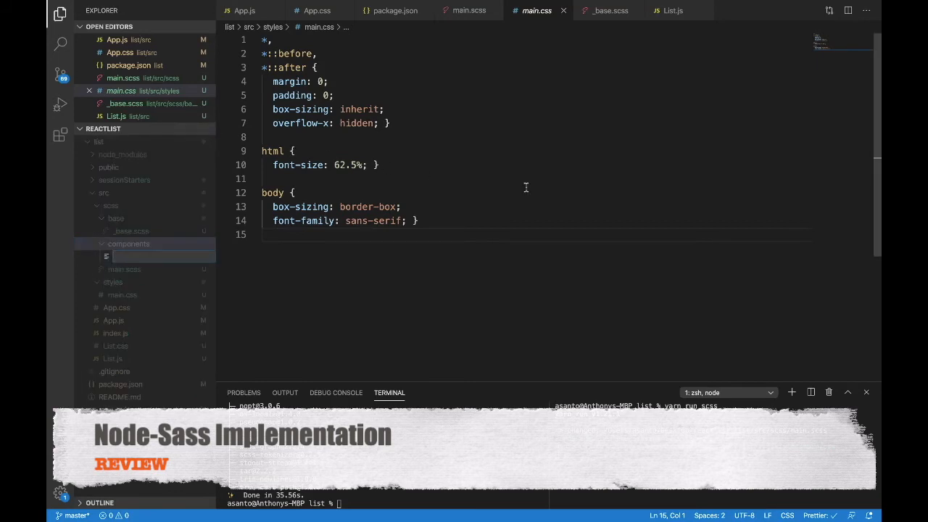
Create _list.scss in src/scss/components holding the .list grid and card styles
text(List)
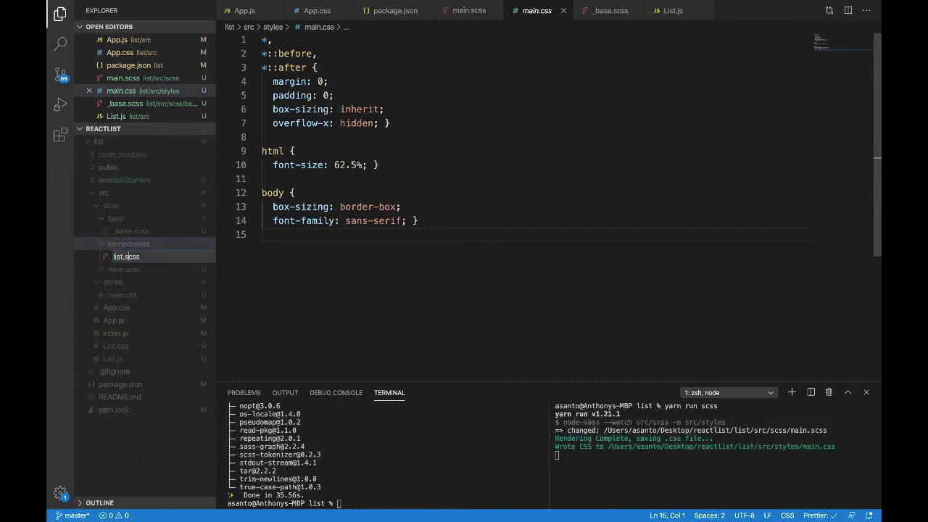
click(126, 269)
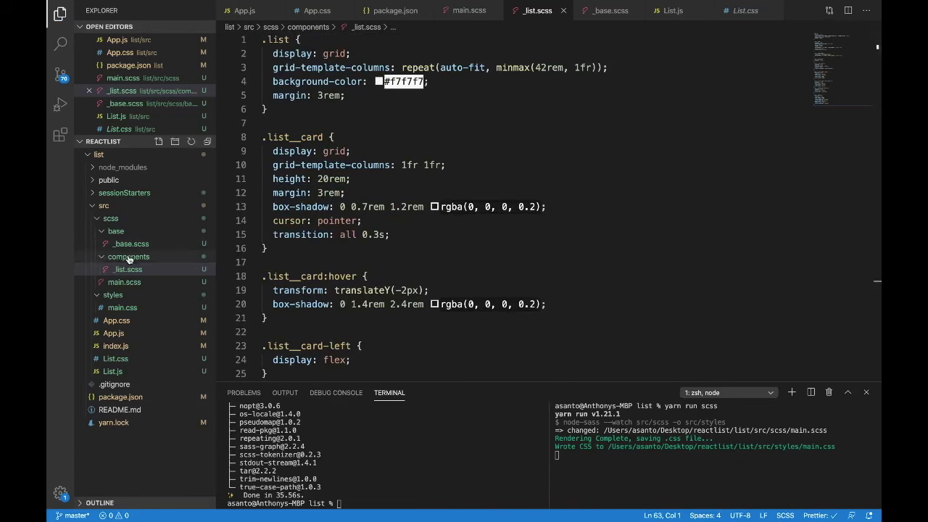
click(127, 268)
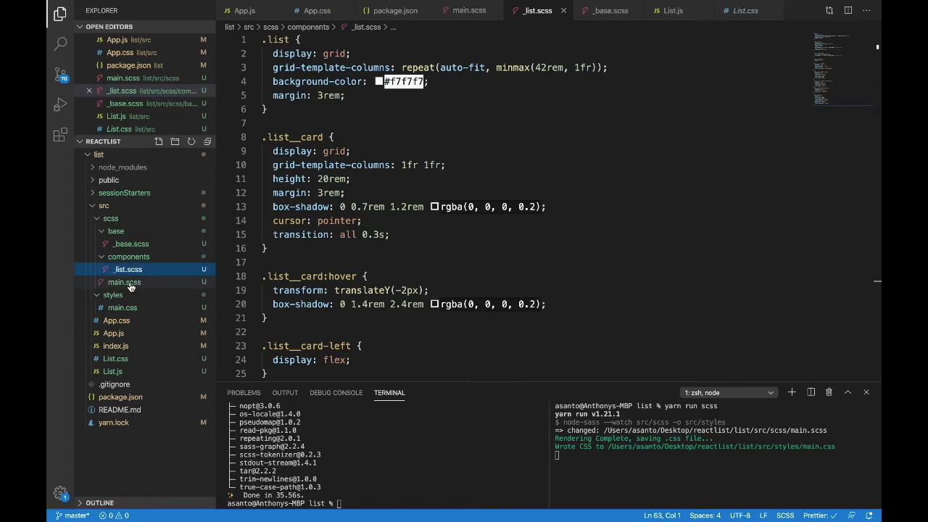
click(469, 10)
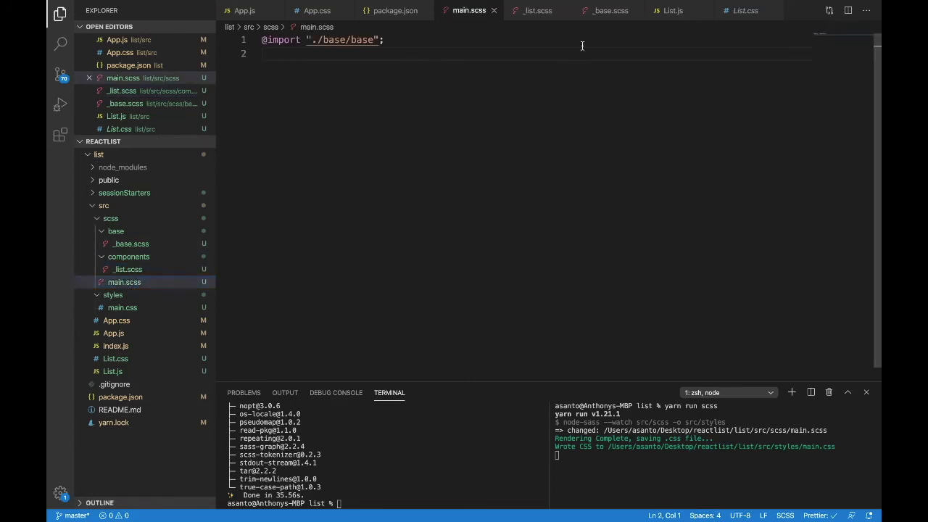
text(@import "./)
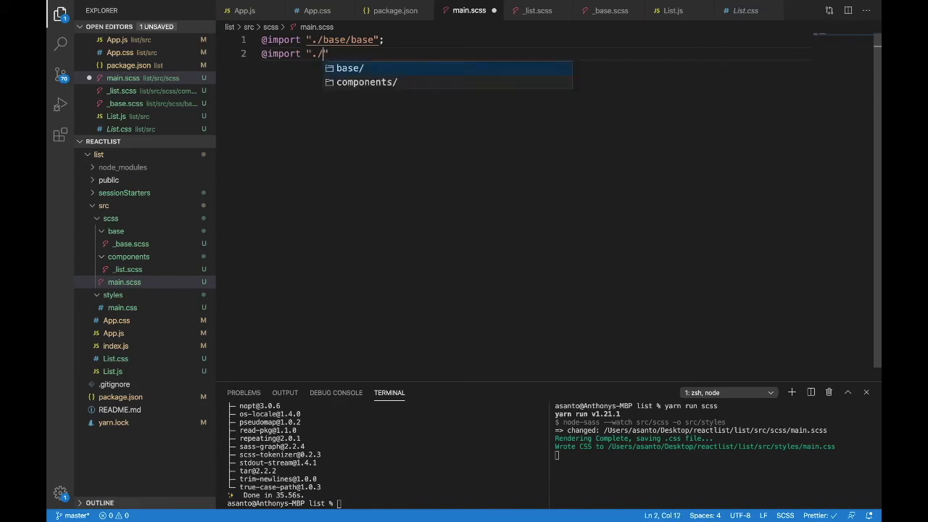
text(components/)
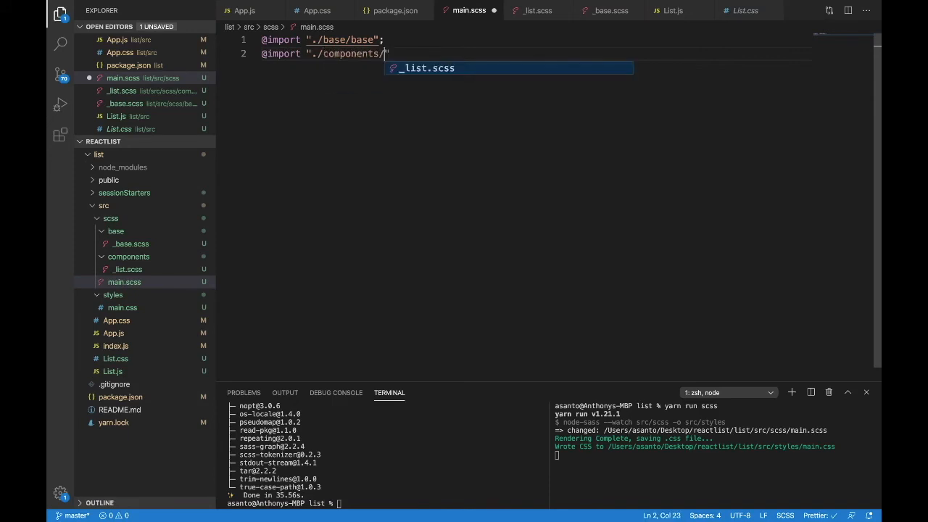
text(list)
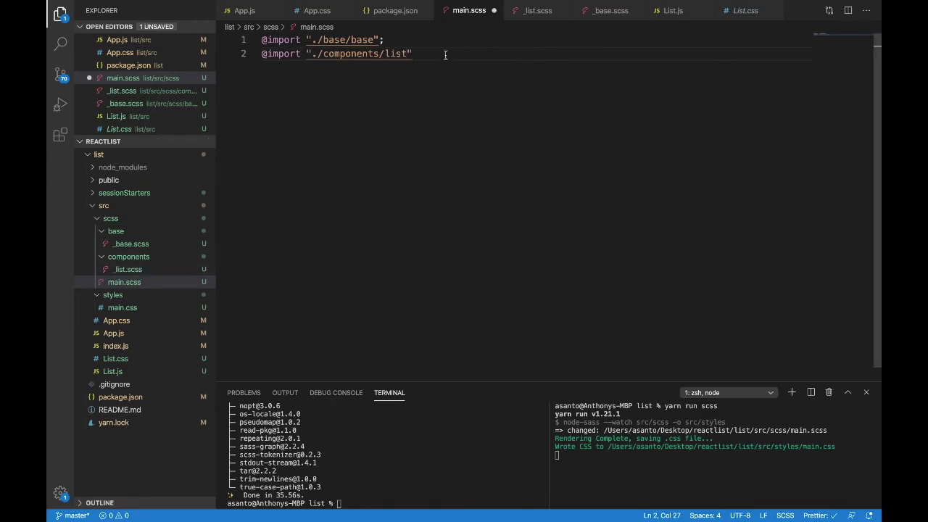
mouse_move(122, 243)
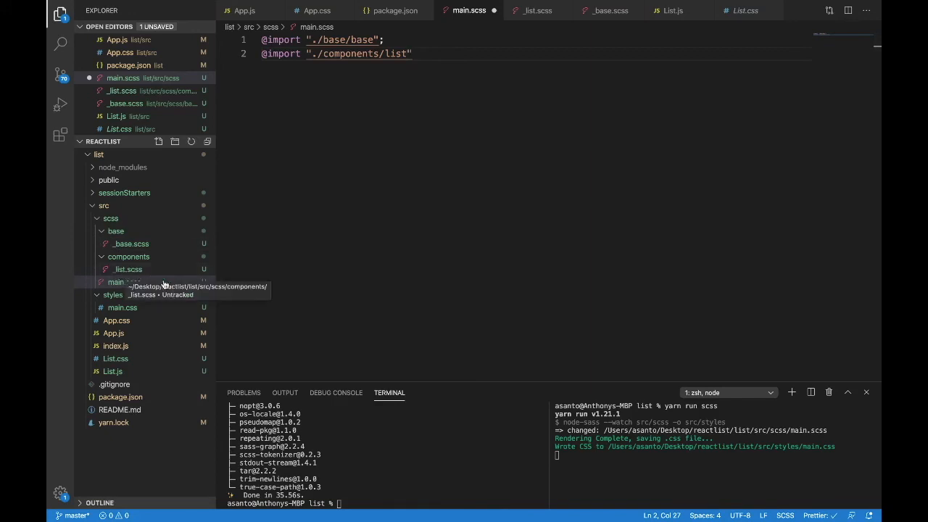
mouse_move(122, 307)
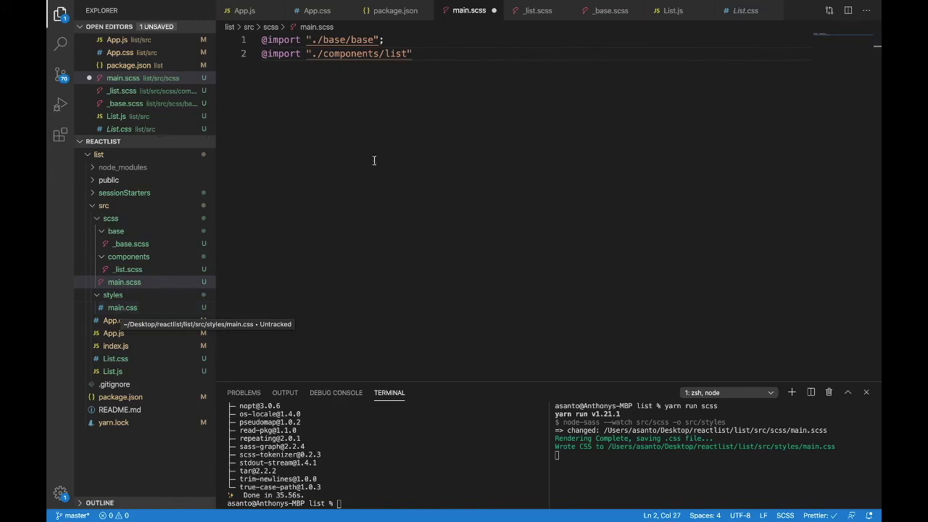
text(;)
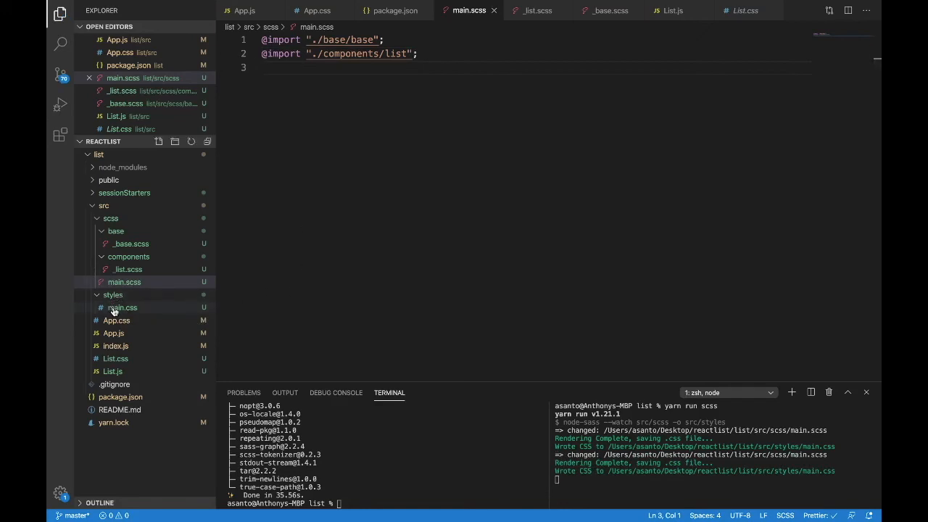
mouse_move(122, 307)
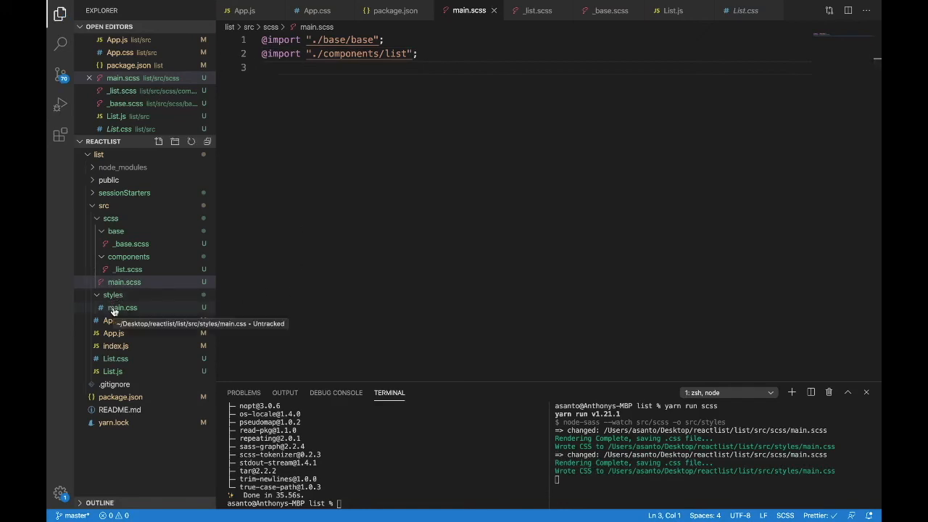
Review the recompiled main.css showing the .list and card rules after the base styles
click(122, 307)
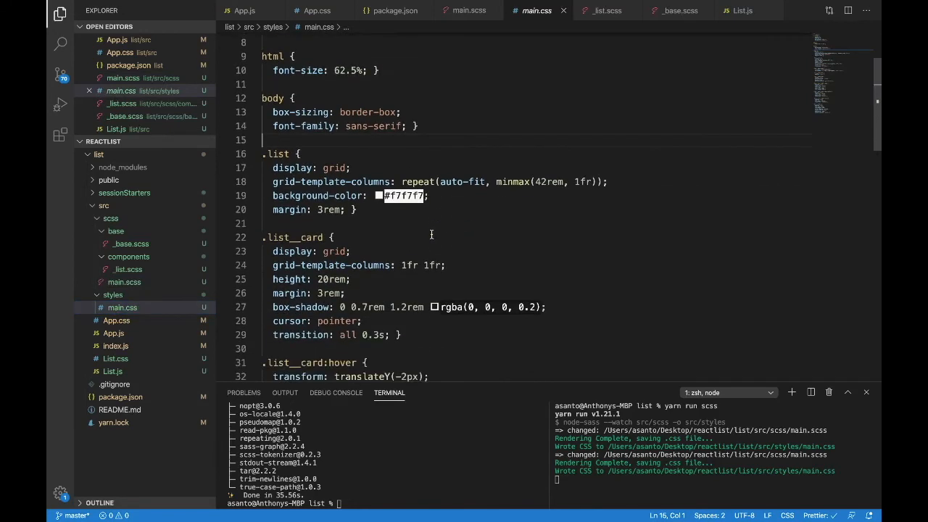
scroll(down, 3)
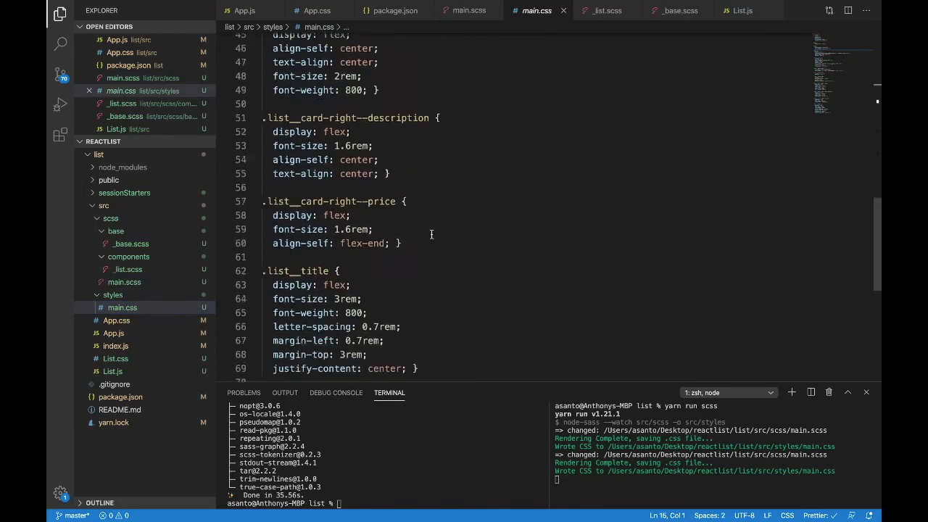